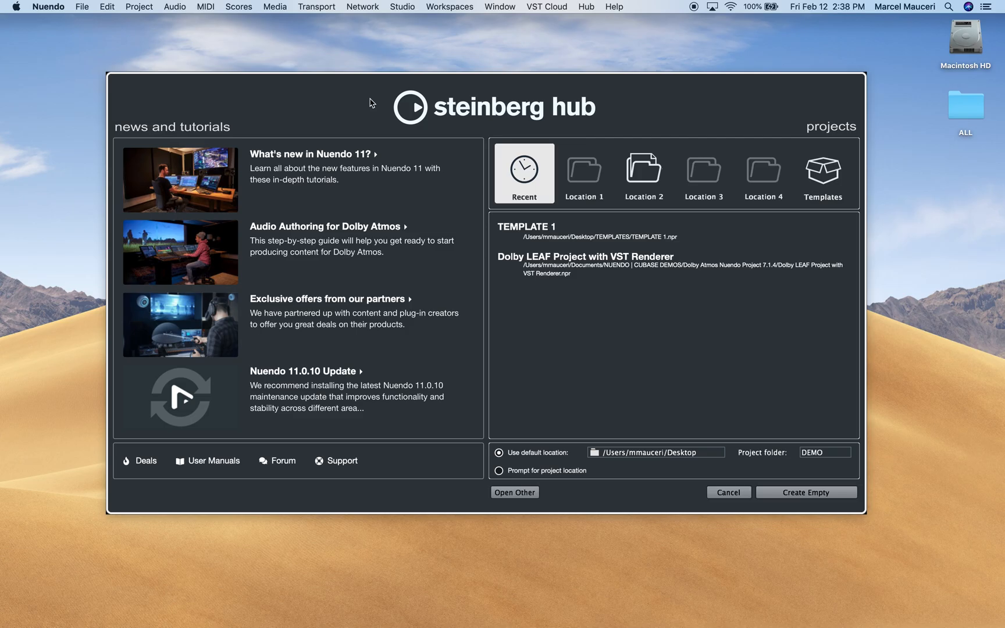
mouse_move(367, 102)
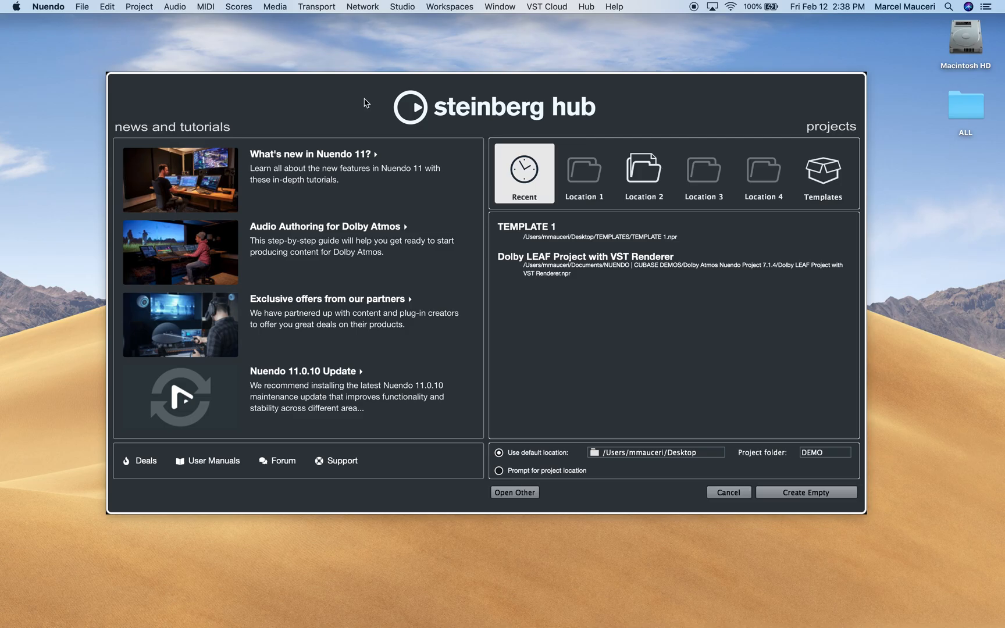
mouse_move(568, 128)
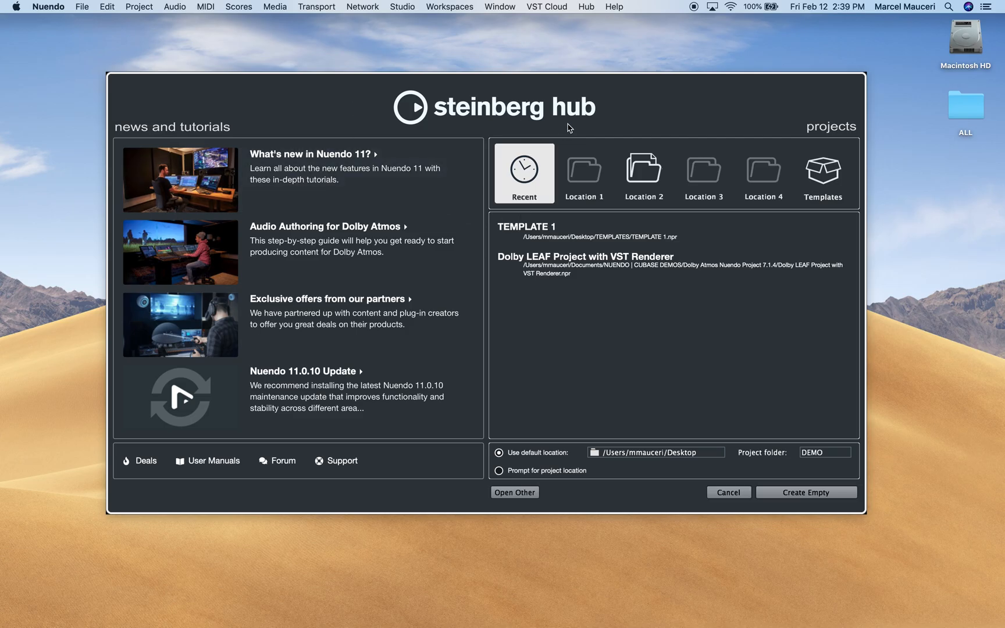
mouse_move(519, 313)
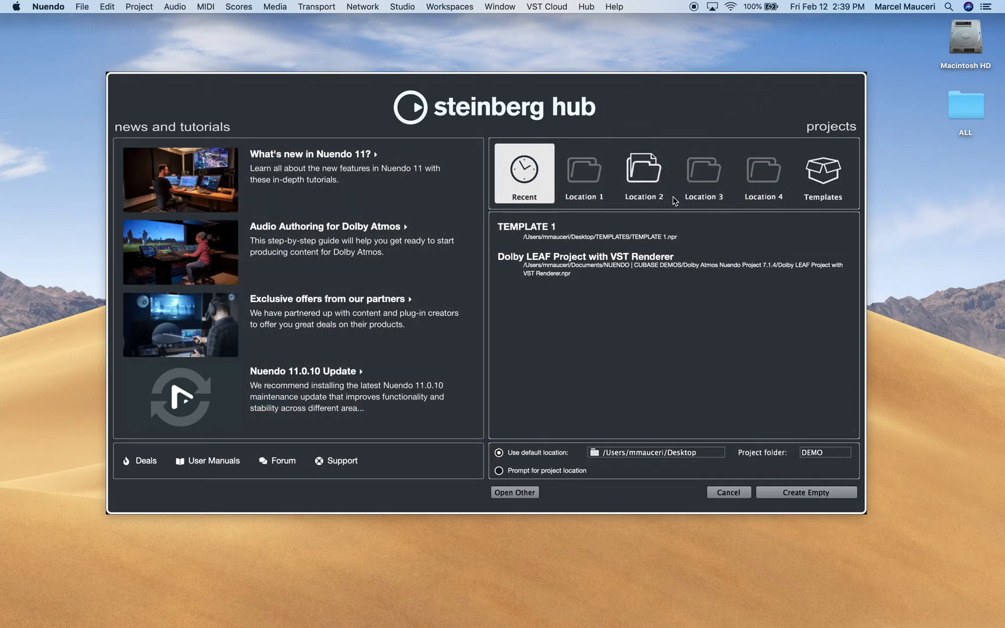
mouse_move(735, 297)
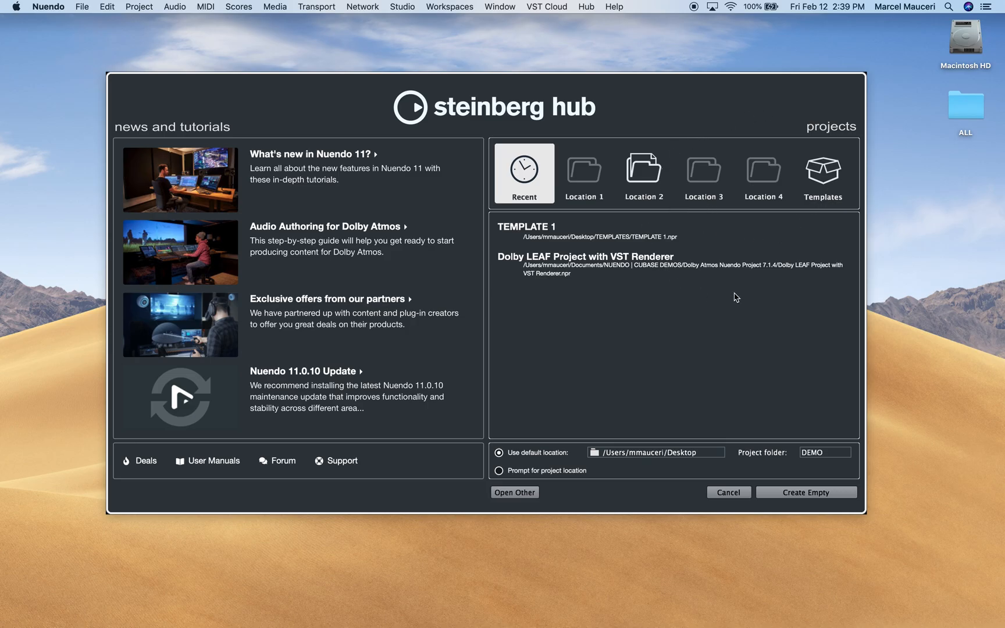
mouse_move(524, 183)
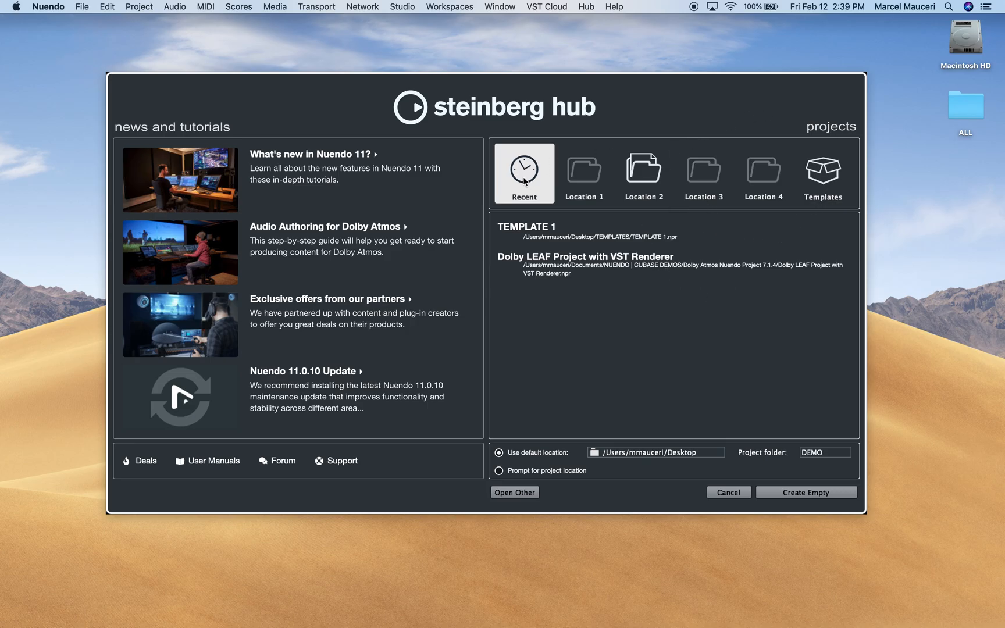
mouse_move(677, 246)
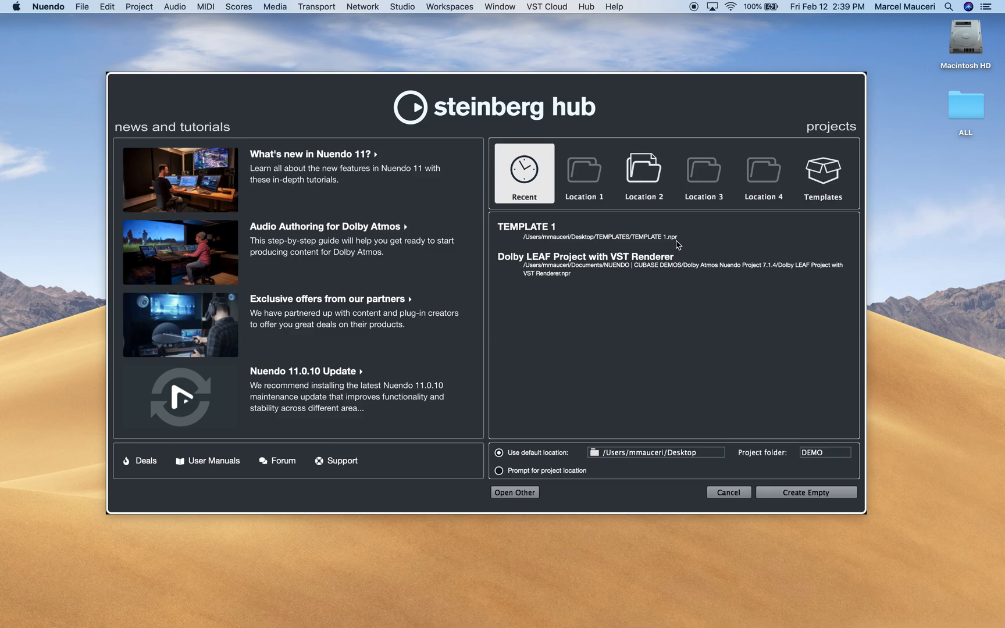
mouse_move(679, 250)
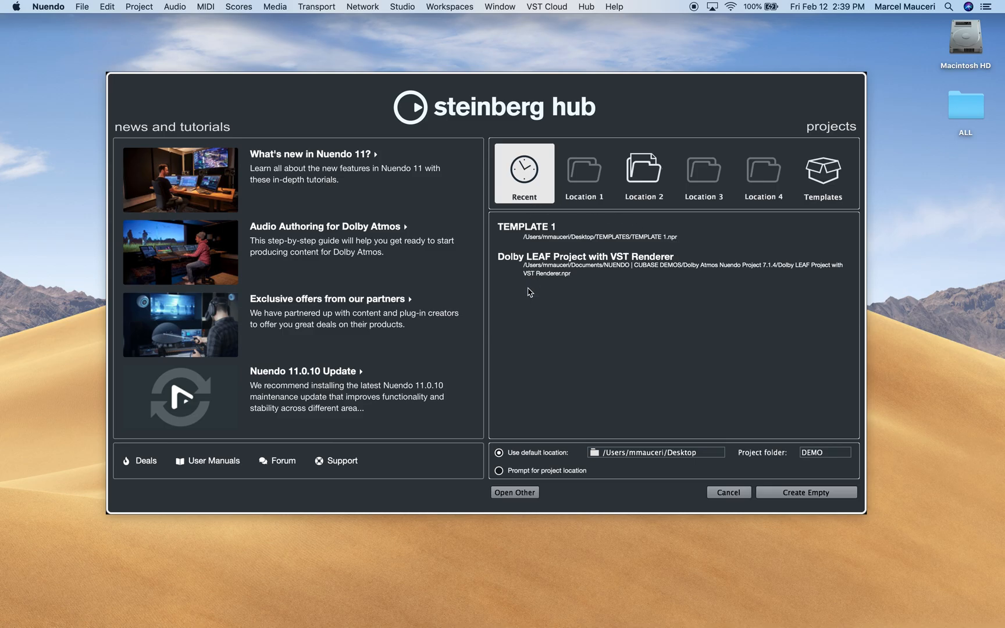
Choose 'Prompt for project location' so new projects ask where to be saved.
left_click(500, 470)
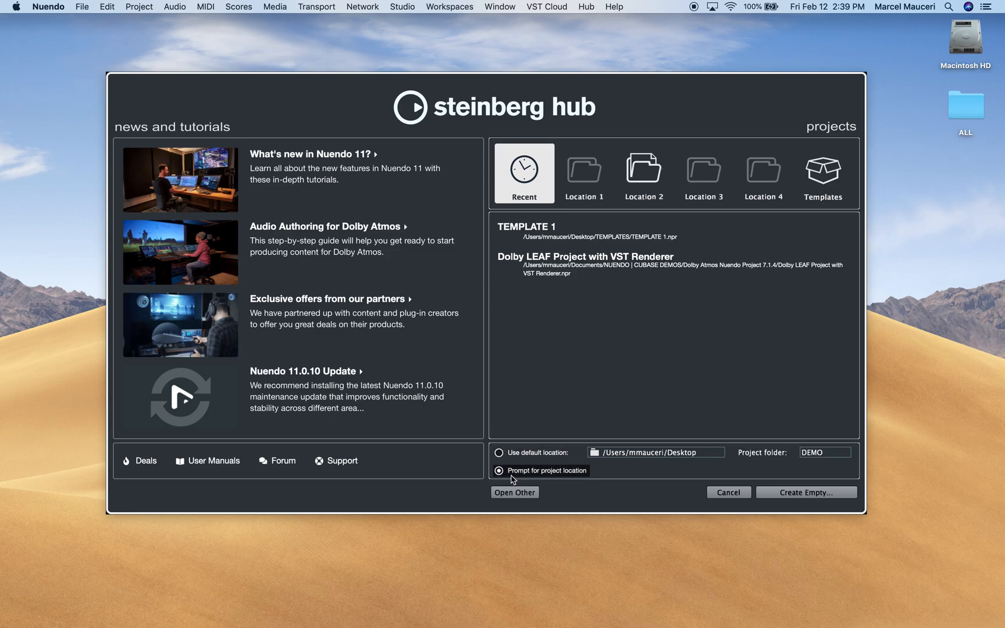
mouse_move(680, 469)
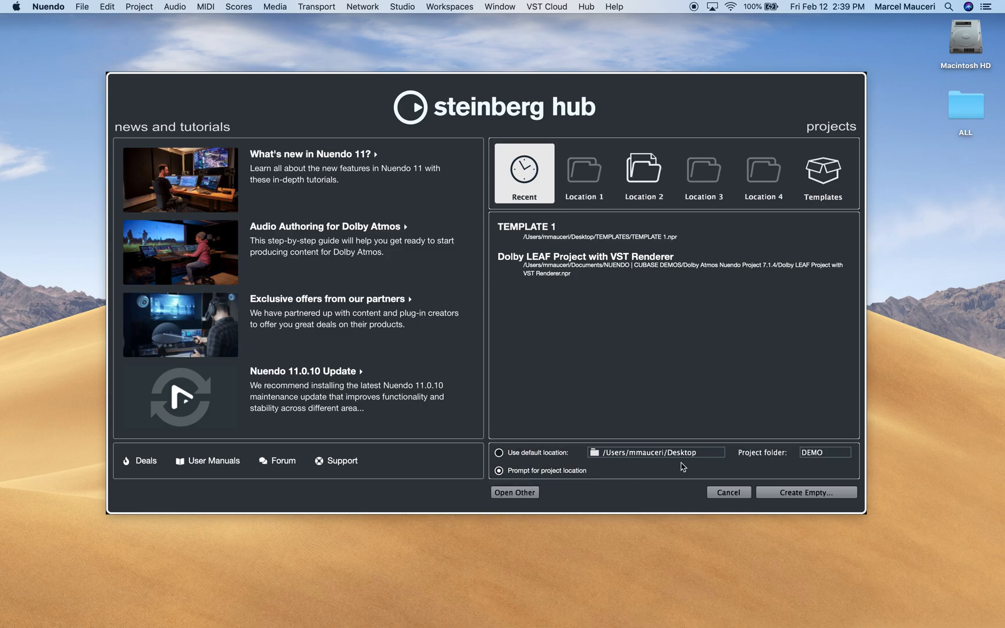
Create an empty project and accept the Desktop as its location.
left_click(514, 492)
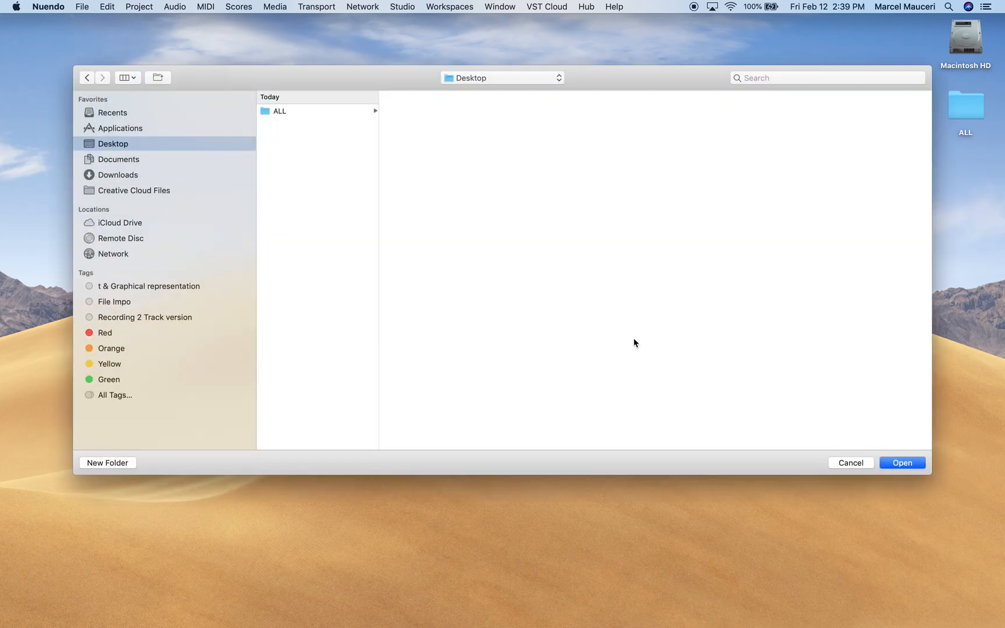
mouse_move(120, 444)
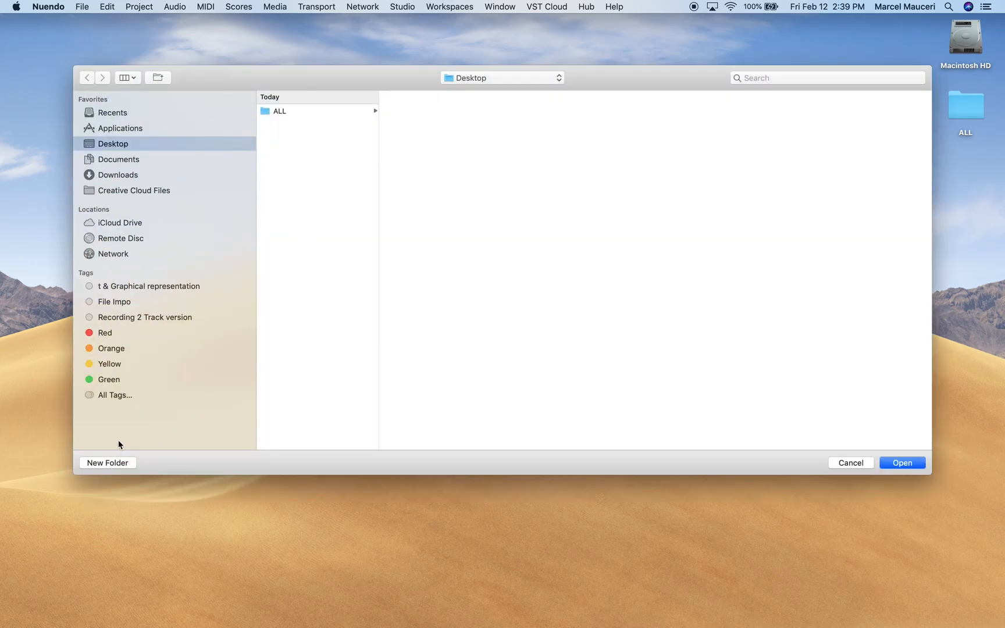
left_click(851, 463)
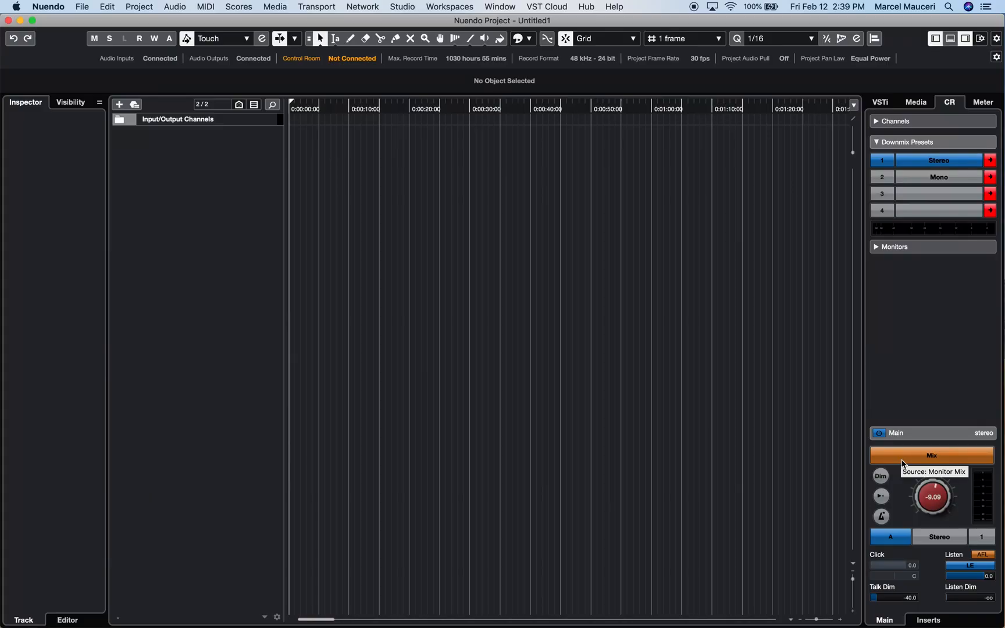
mouse_move(107, 79)
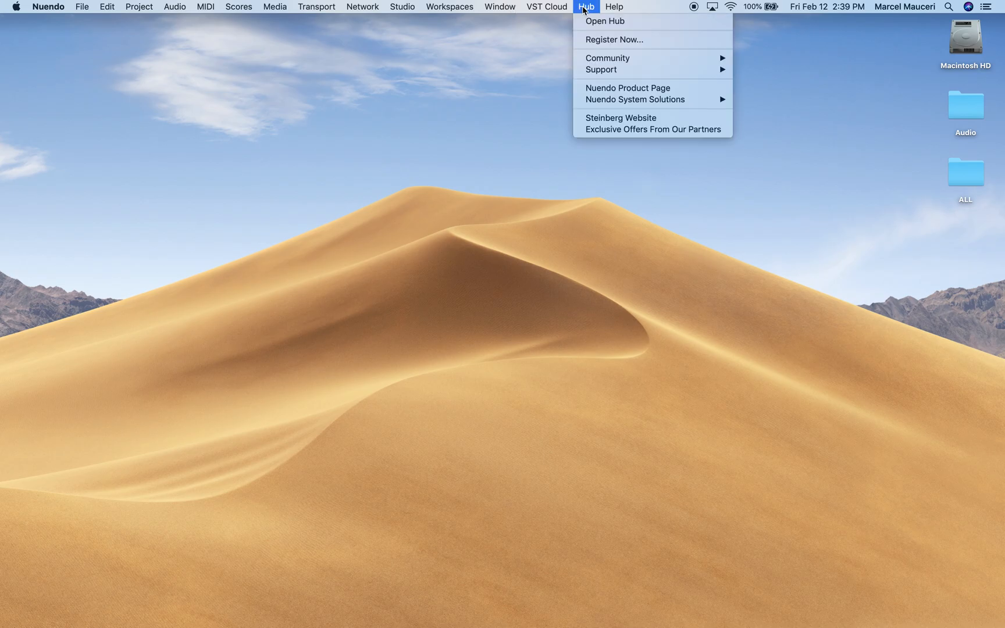
Reopen the Steinberg Hub, select Location 1 and switch back to 'Use default location'.
left_click(604, 21)
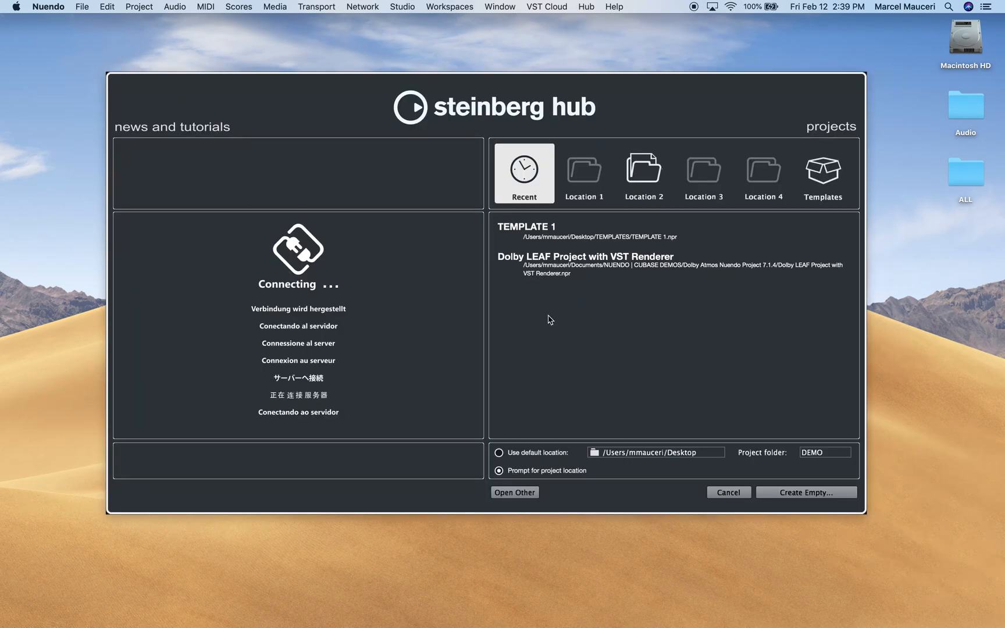
left_click(584, 174)
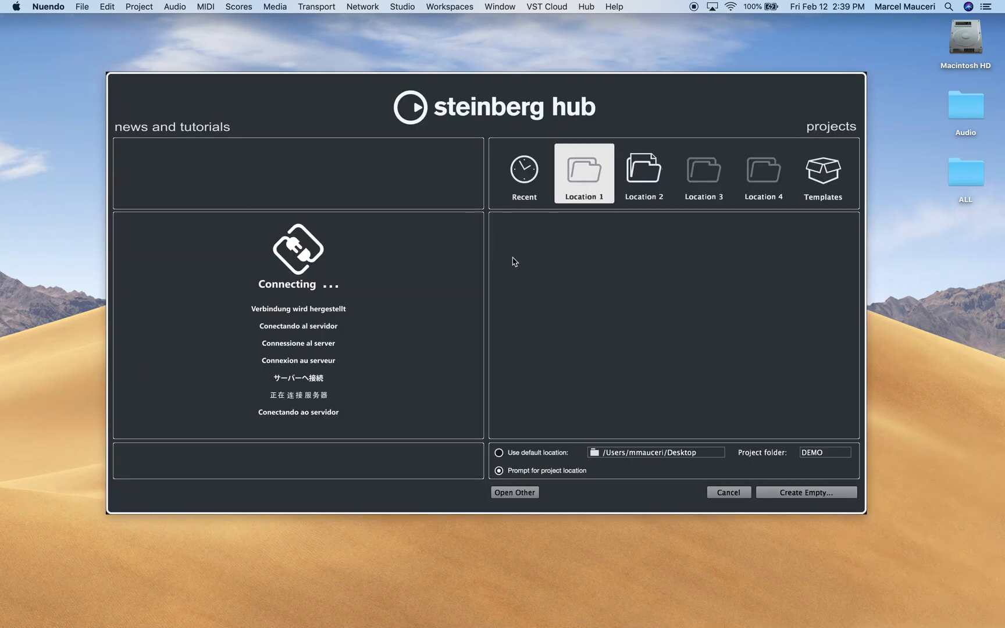
left_click(499, 452)
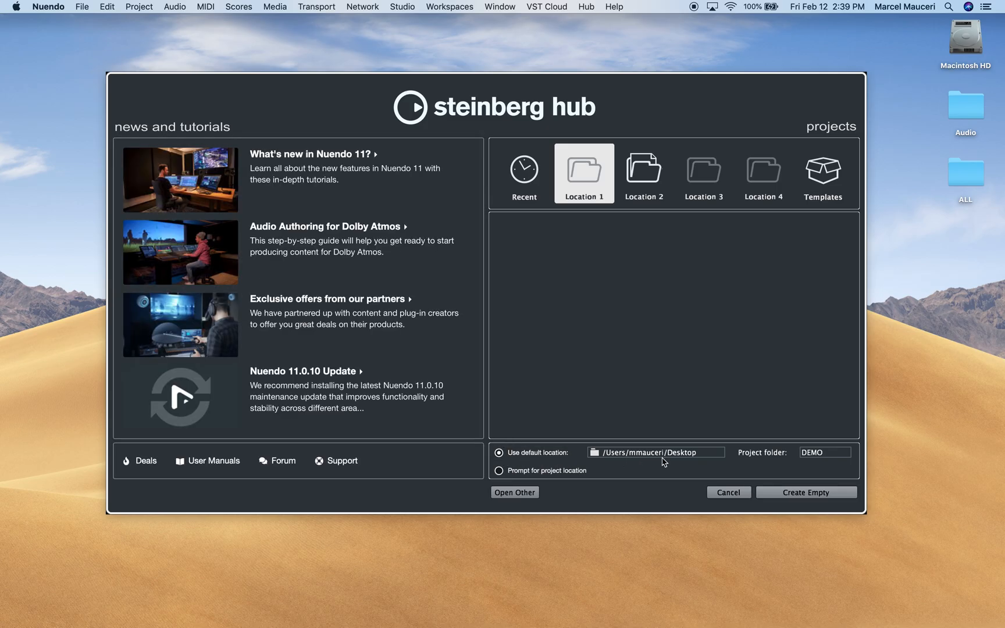
mouse_move(721, 465)
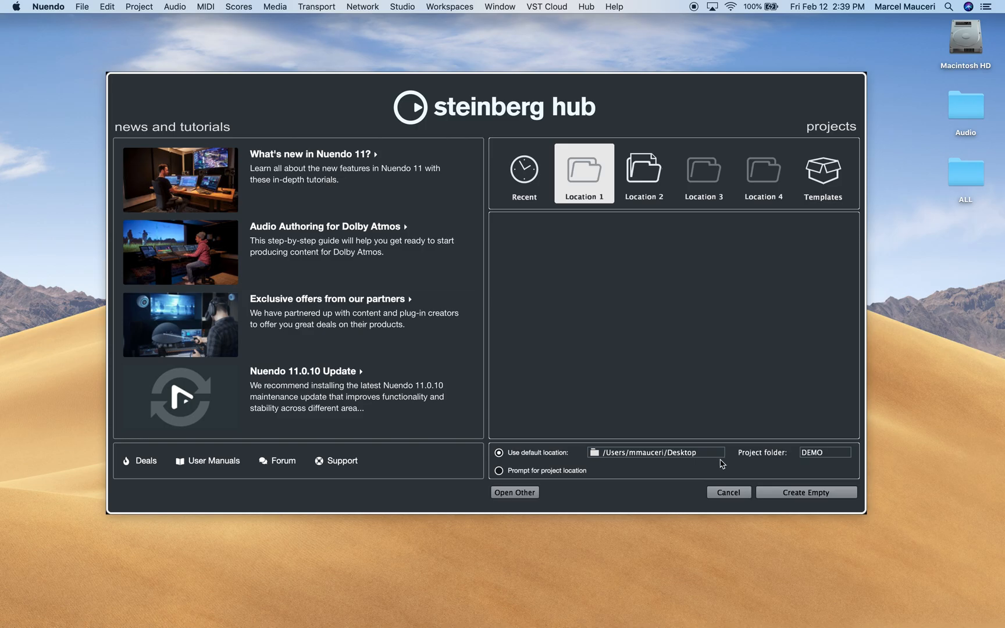
mouse_move(649, 263)
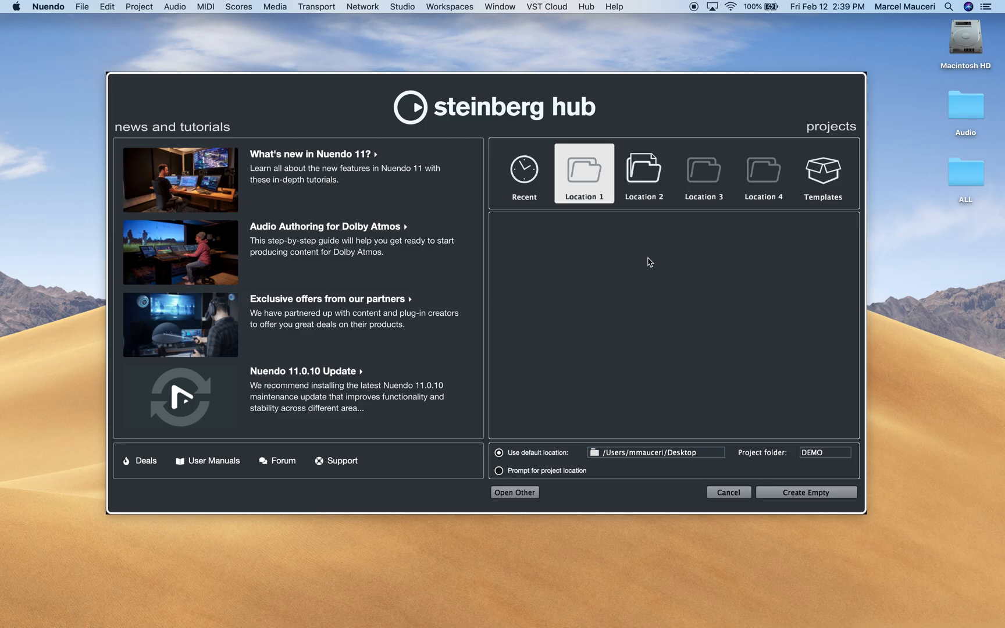
Rename the first project location to DEMO.
right_click(584, 172)
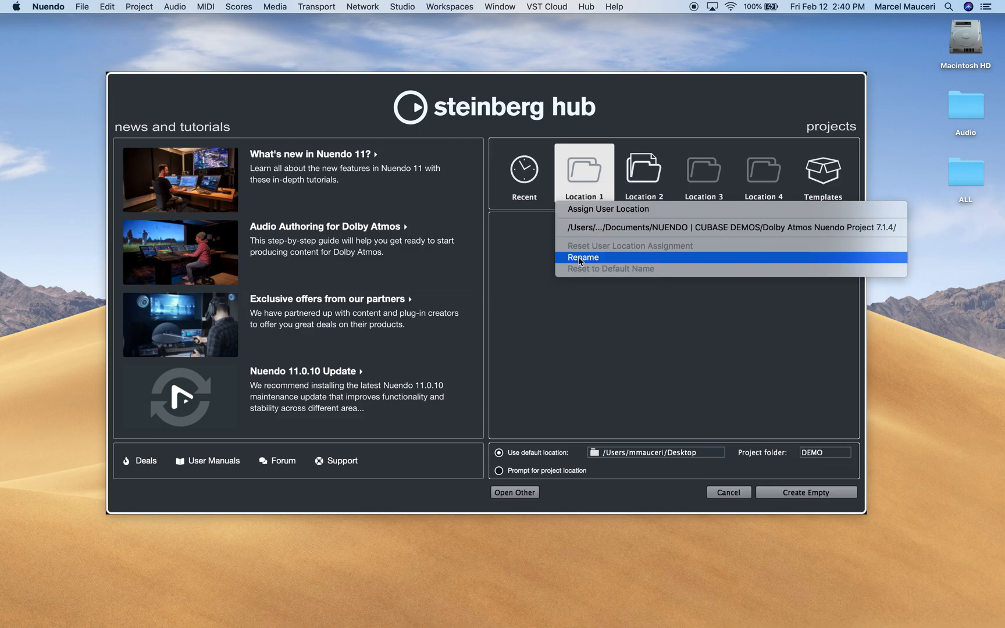
left_click(583, 257)
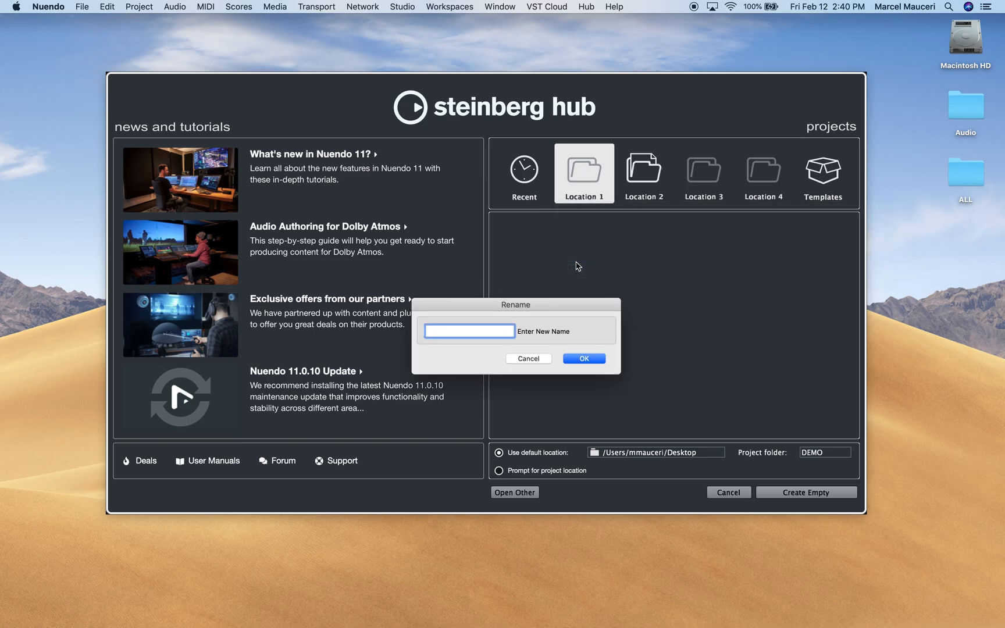
type("DEMO")
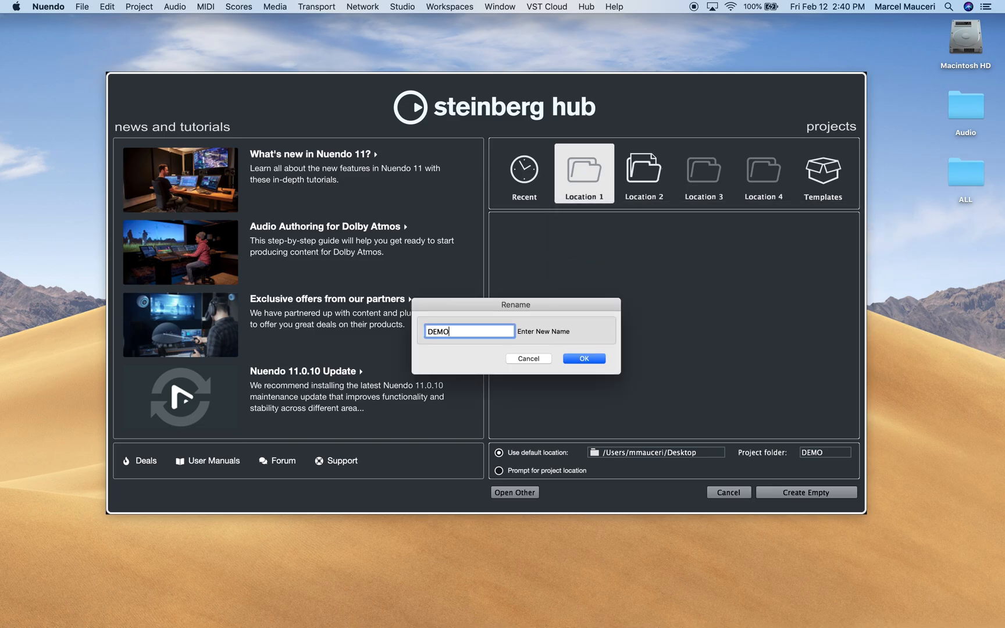
left_click(584, 359)
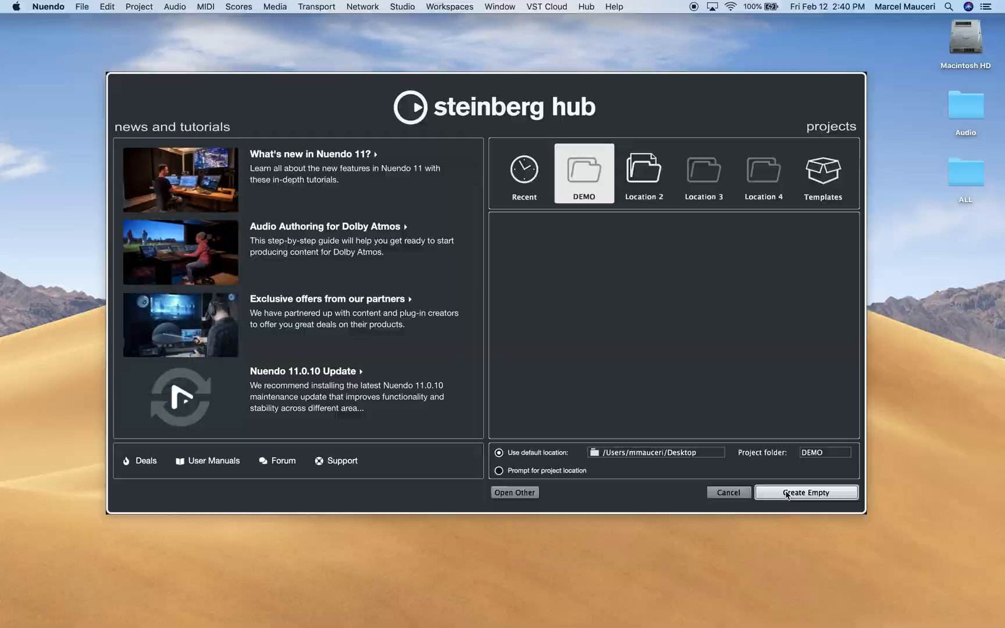
Create an empty project, then assign the Desktop DEMO folder to the DEMO user location.
left_click(807, 492)
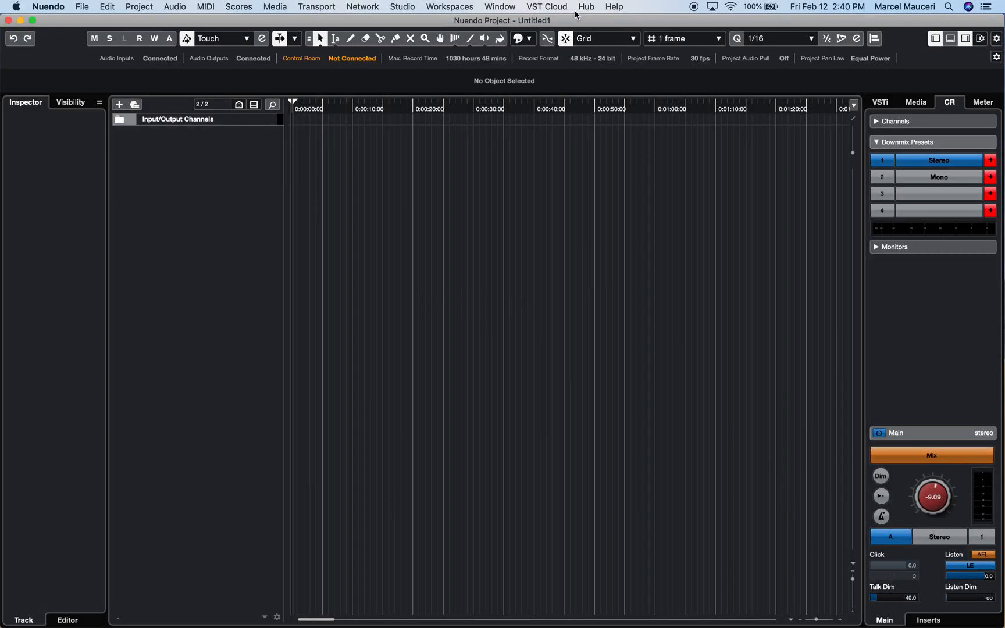
left_click(586, 7)
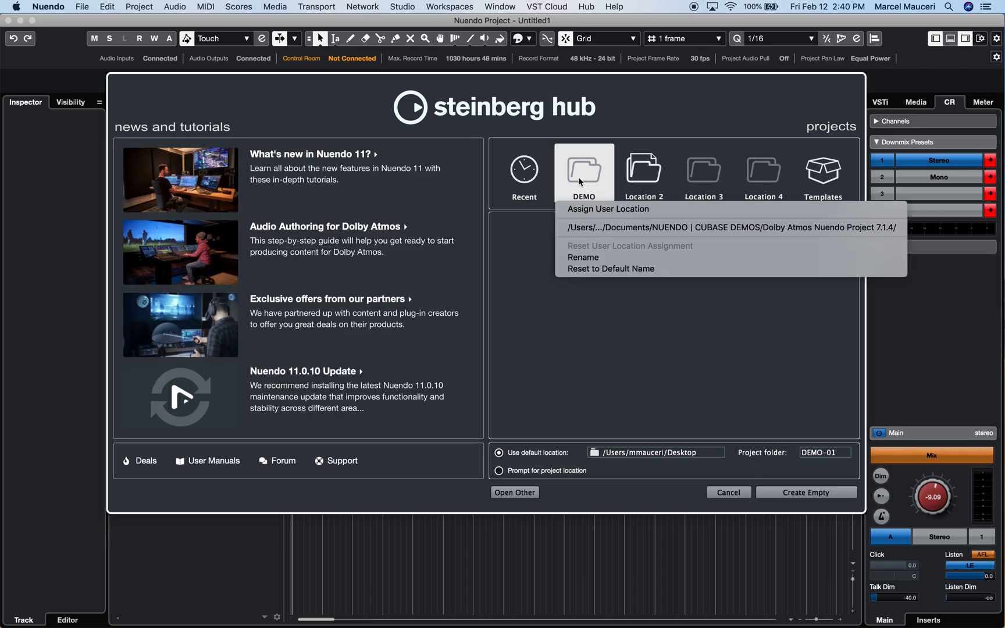
left_click(607, 209)
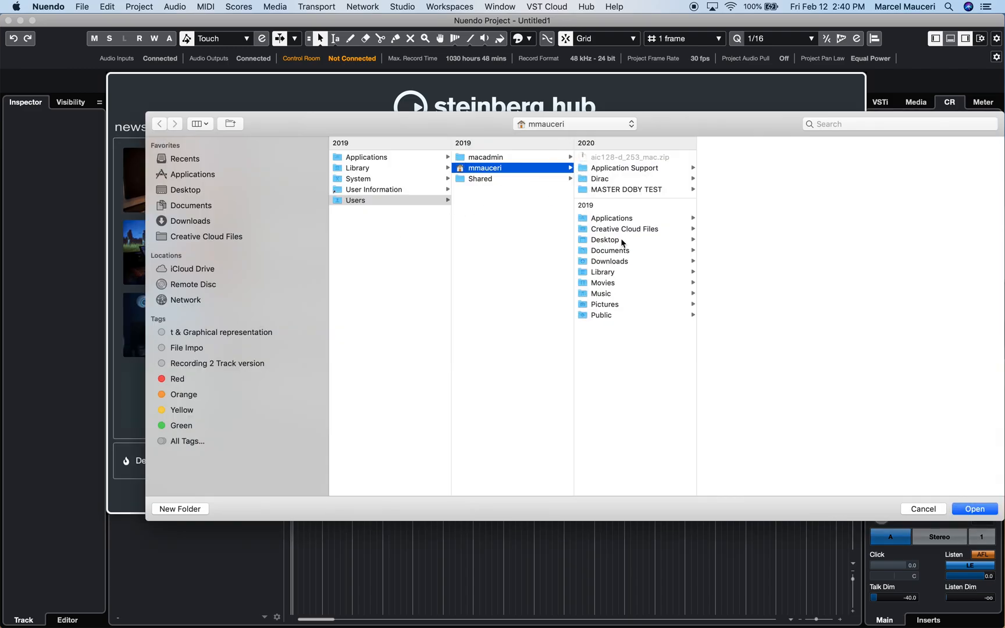
left_click(605, 239)
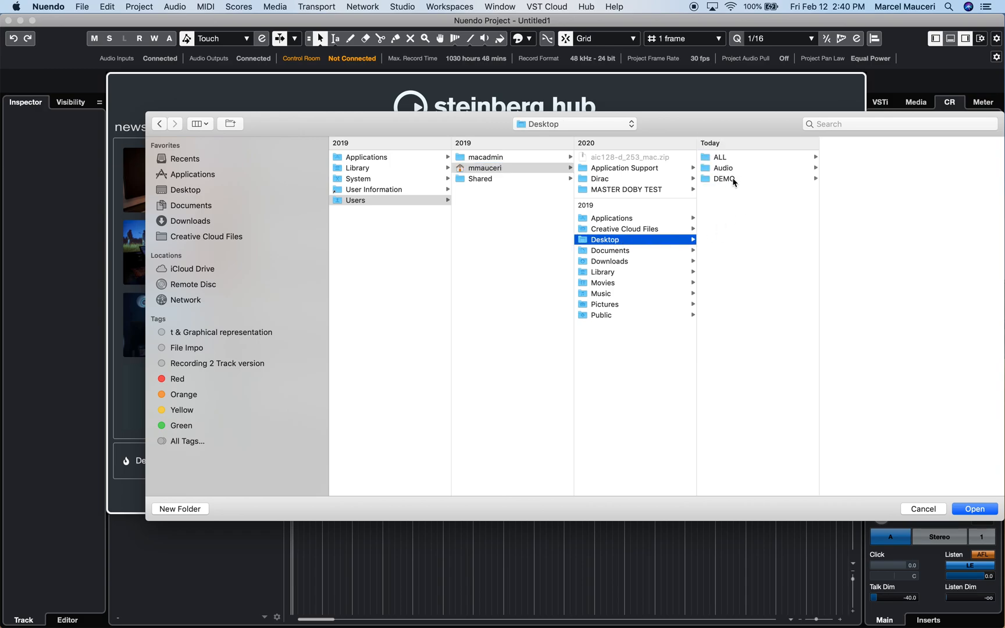
left_click(725, 180)
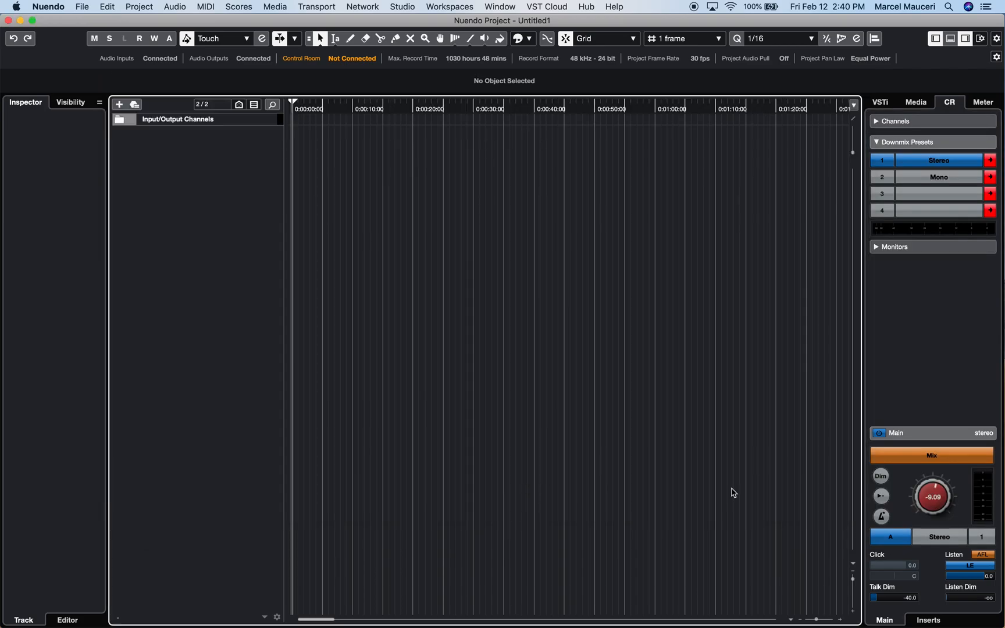
Save the project as DEMO 1.npr in the Desktop DEMO folder.
left_click(82, 7)
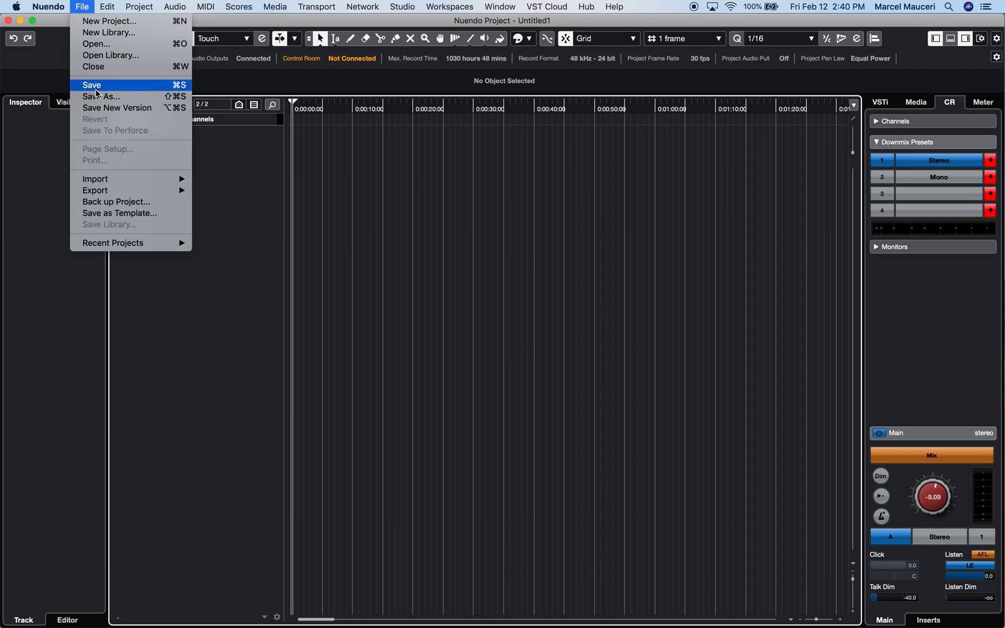
left_click(92, 85)
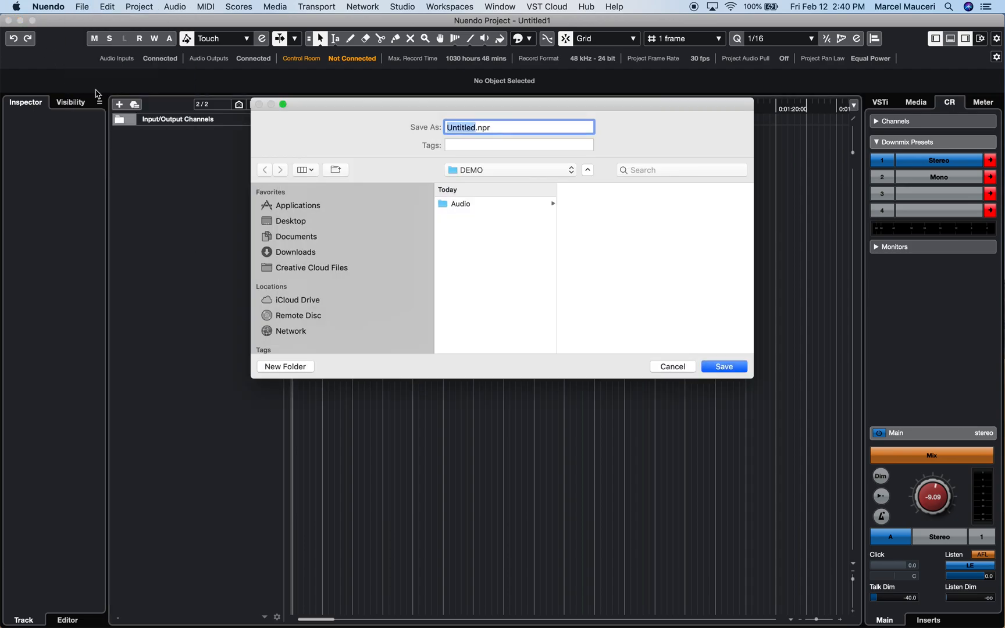
type("DE.npr")
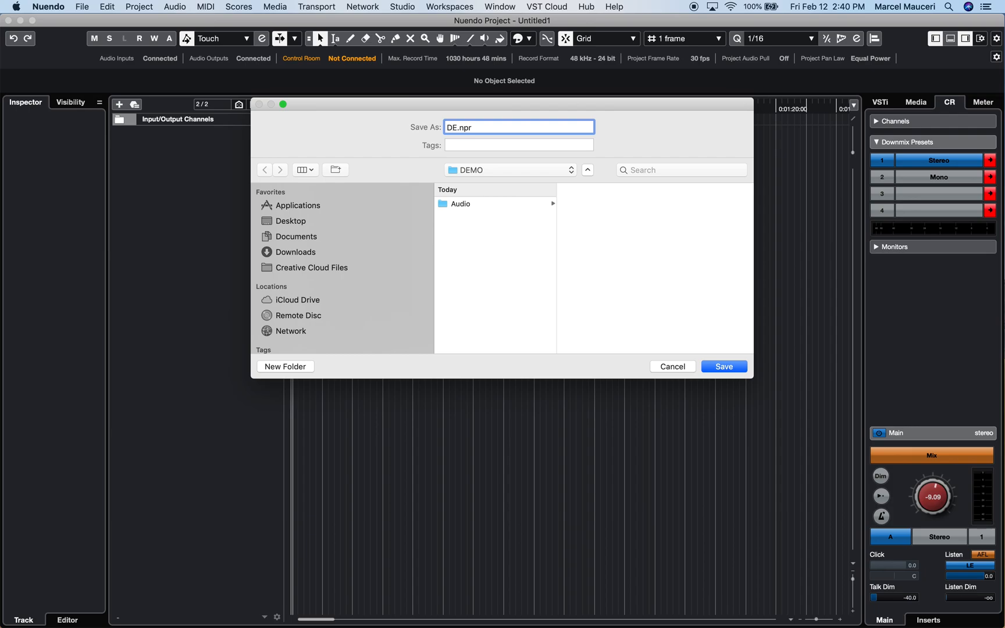
type("DEMO 1.npr")
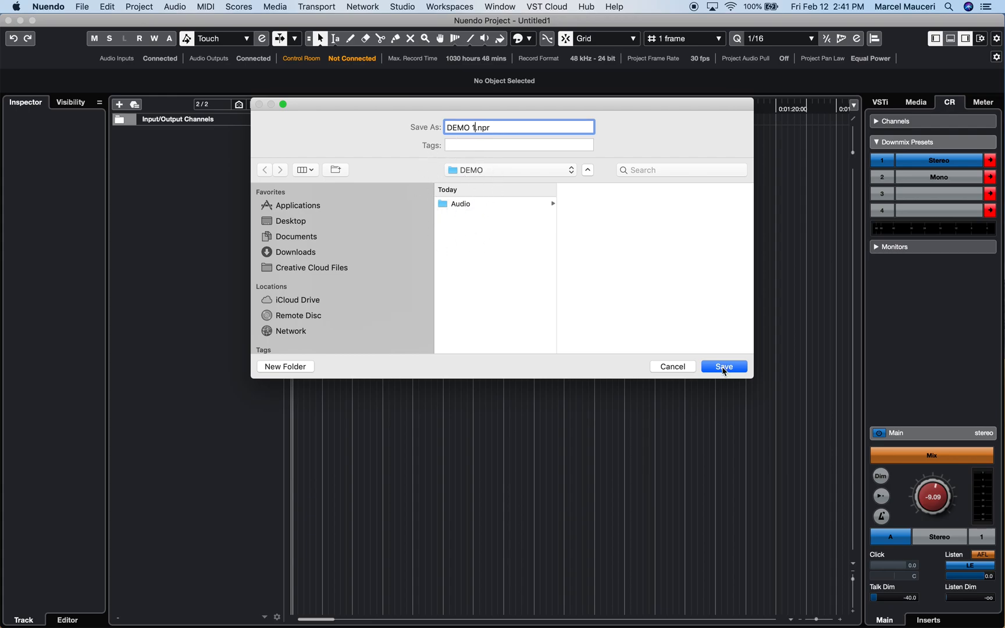
left_click(723, 366)
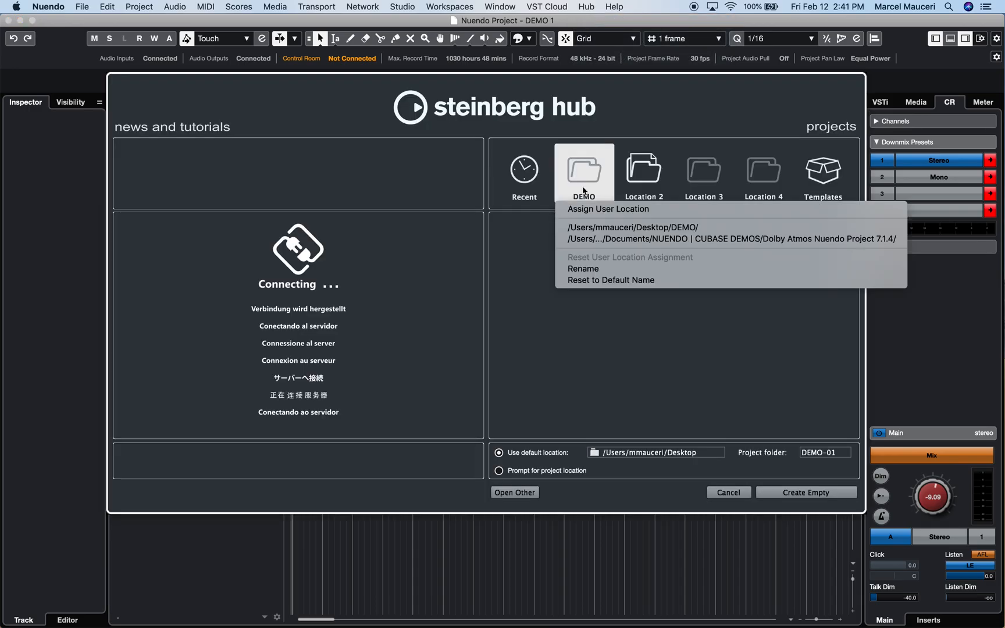
Reassign the DEMO user location from its right-click options in the Hub.
left_click(584, 169)
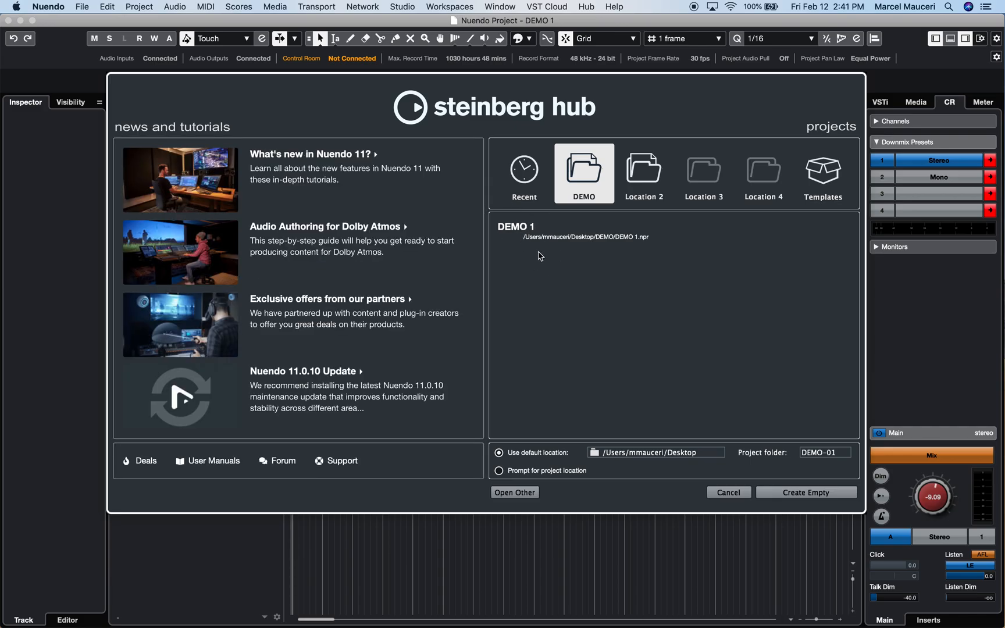
right_click(584, 171)
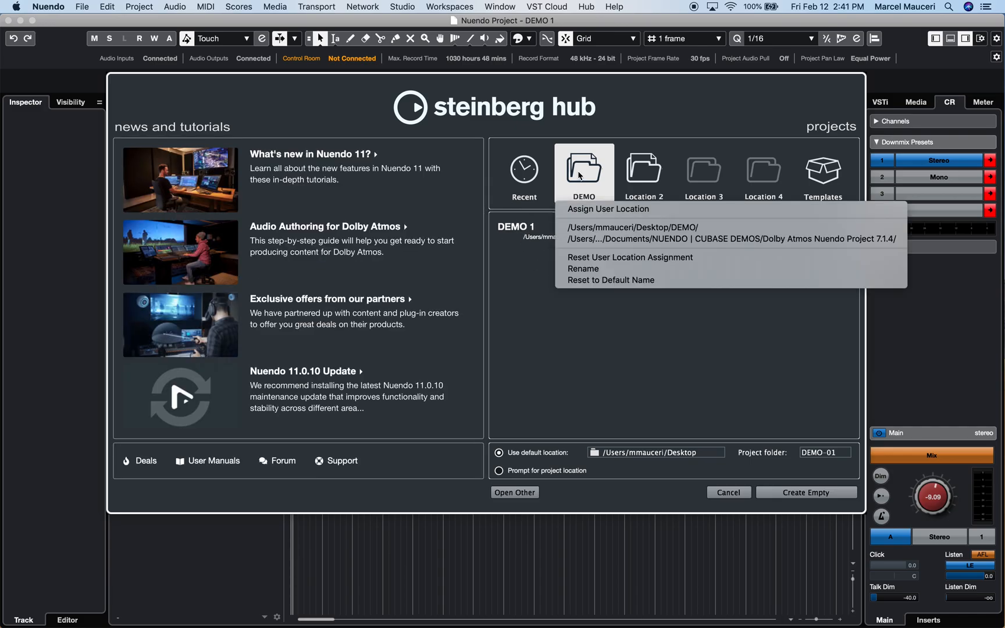
mouse_move(585, 203)
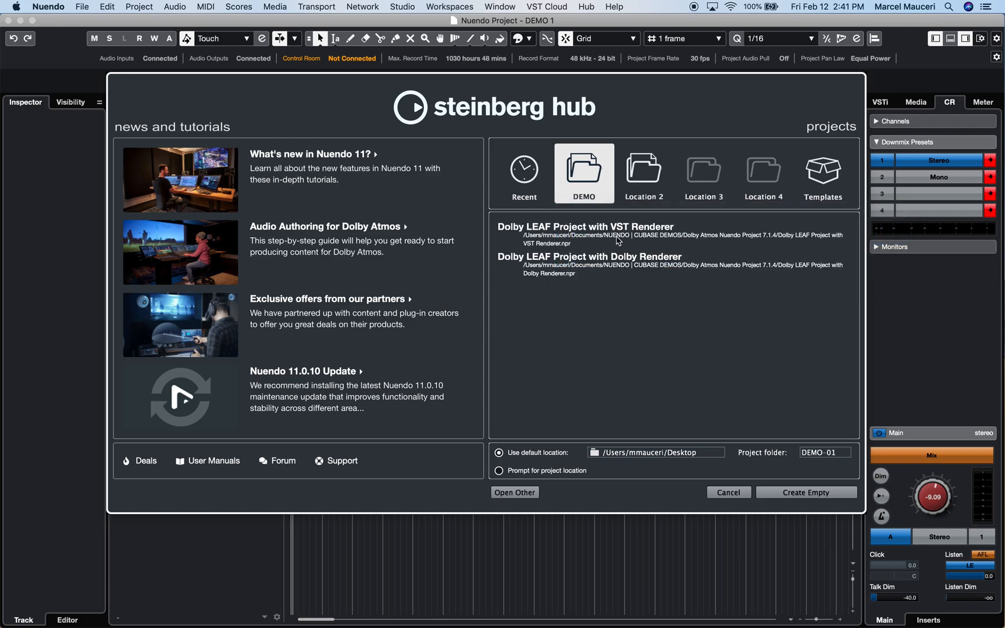
mouse_move(563, 222)
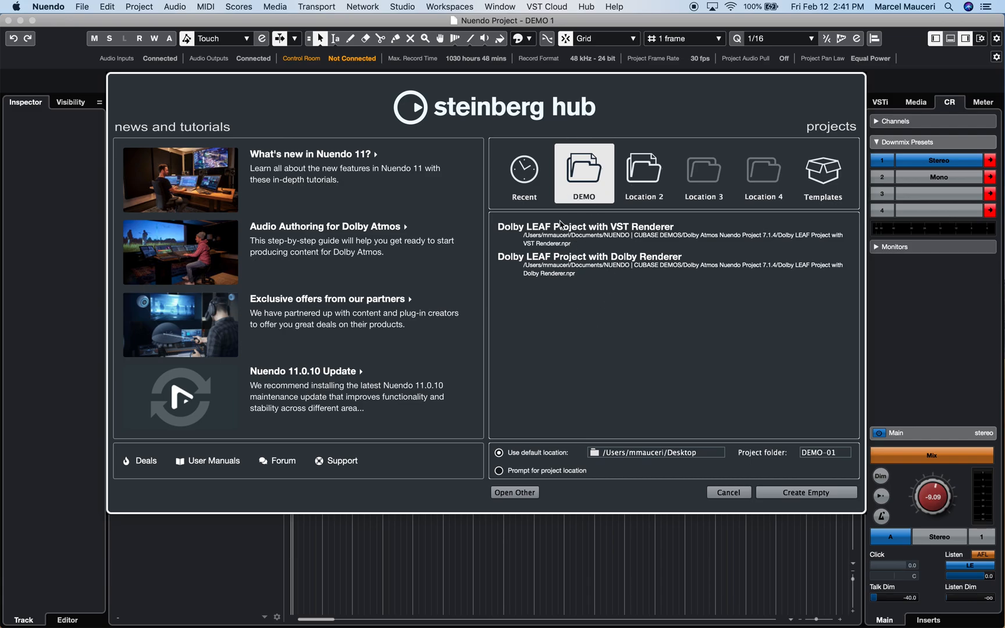
right_click(584, 168)
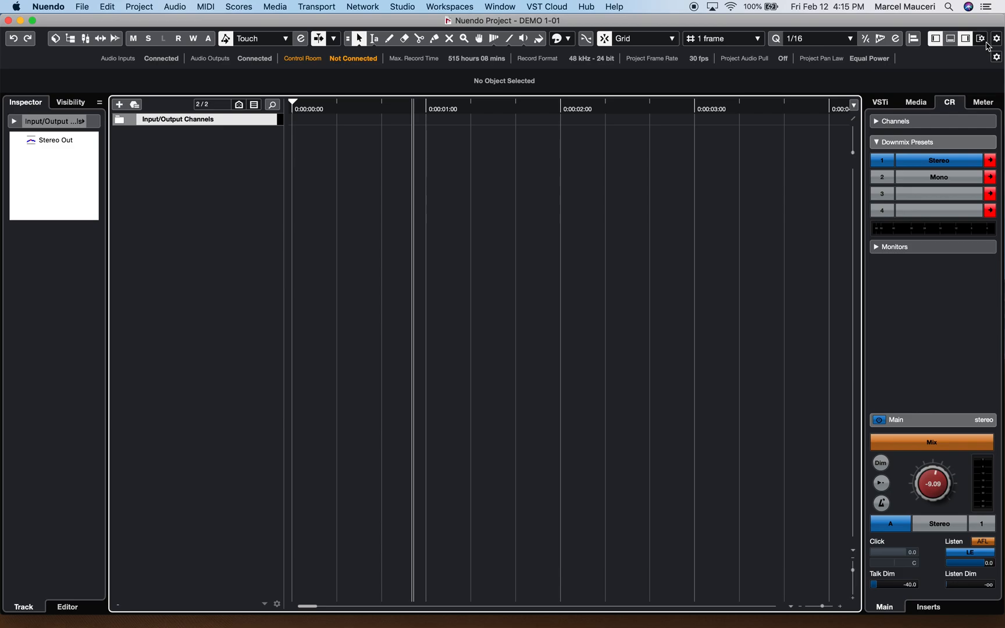
mouse_move(979, 38)
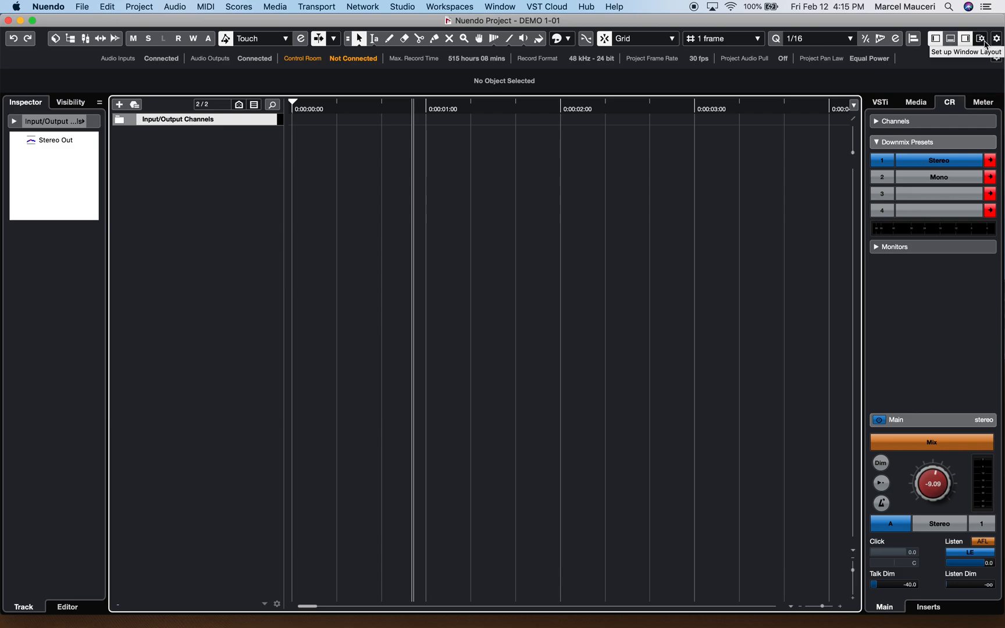
Show the Transport Bar in the window layout and bring up the toolbar setup options.
left_click(977, 39)
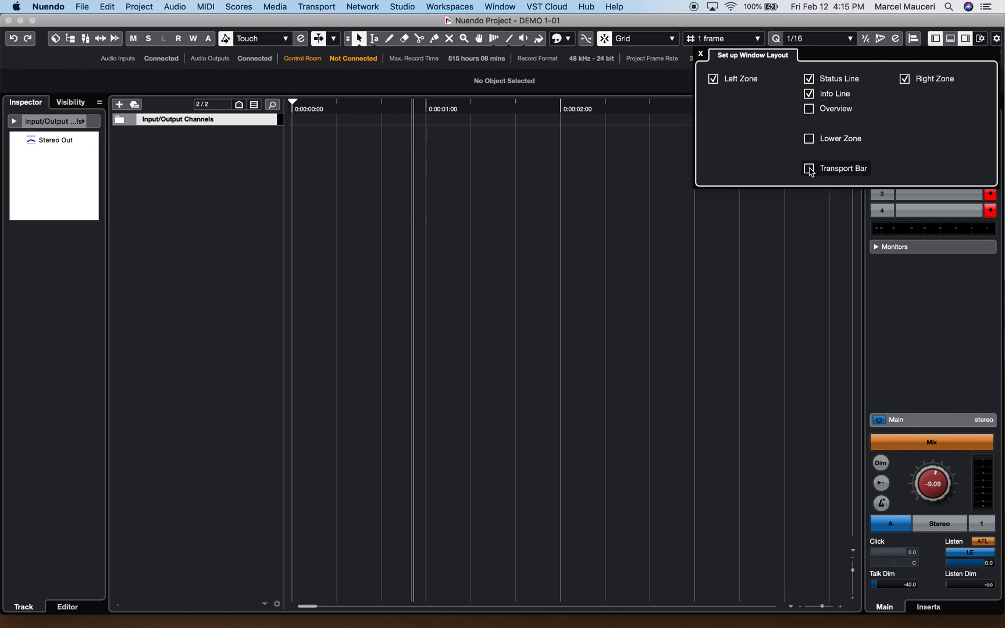
left_click(809, 167)
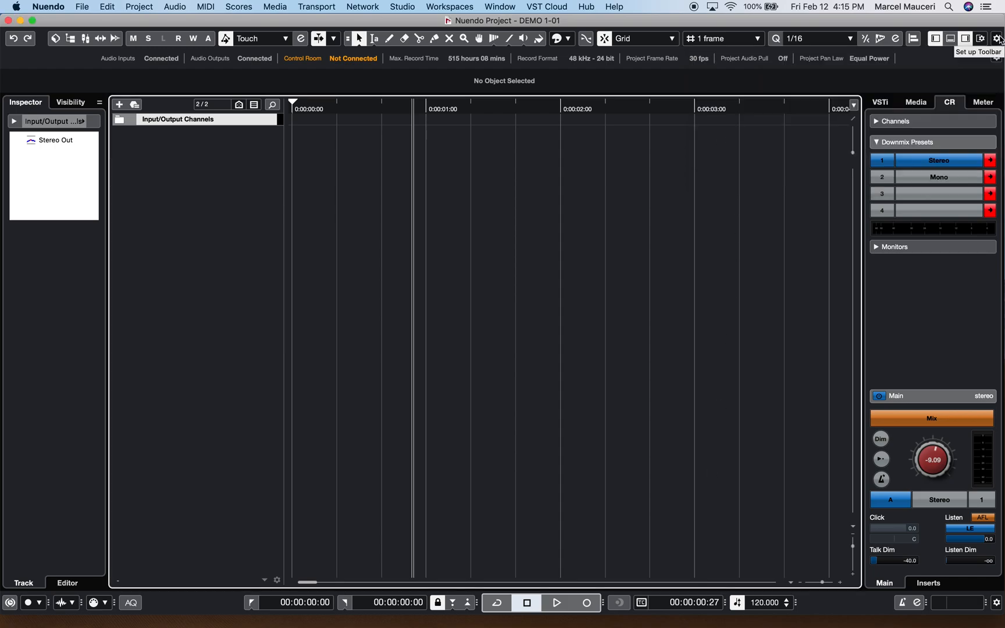
left_click(997, 40)
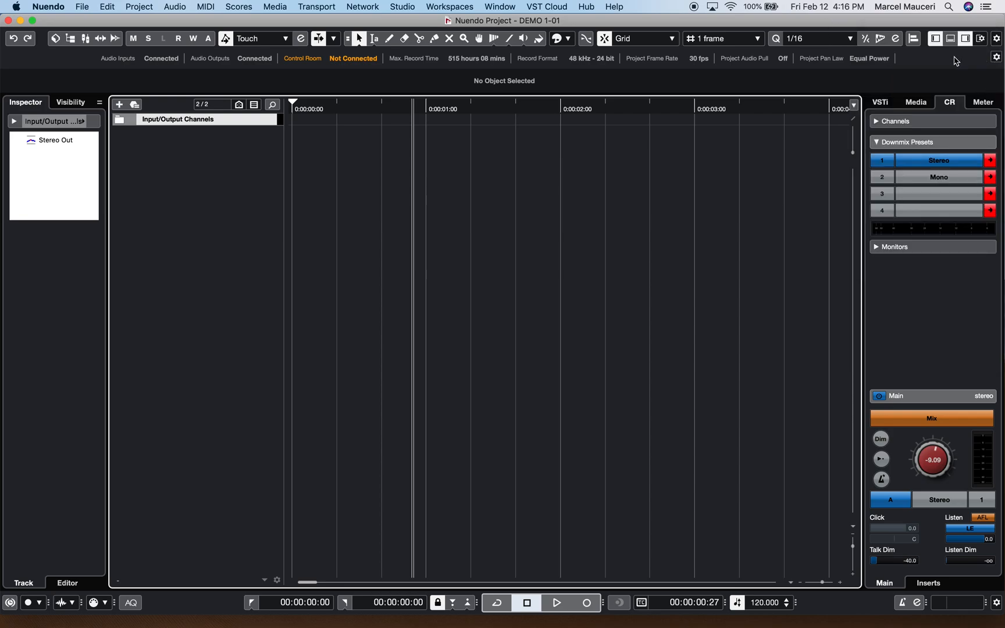
mouse_move(166, 72)
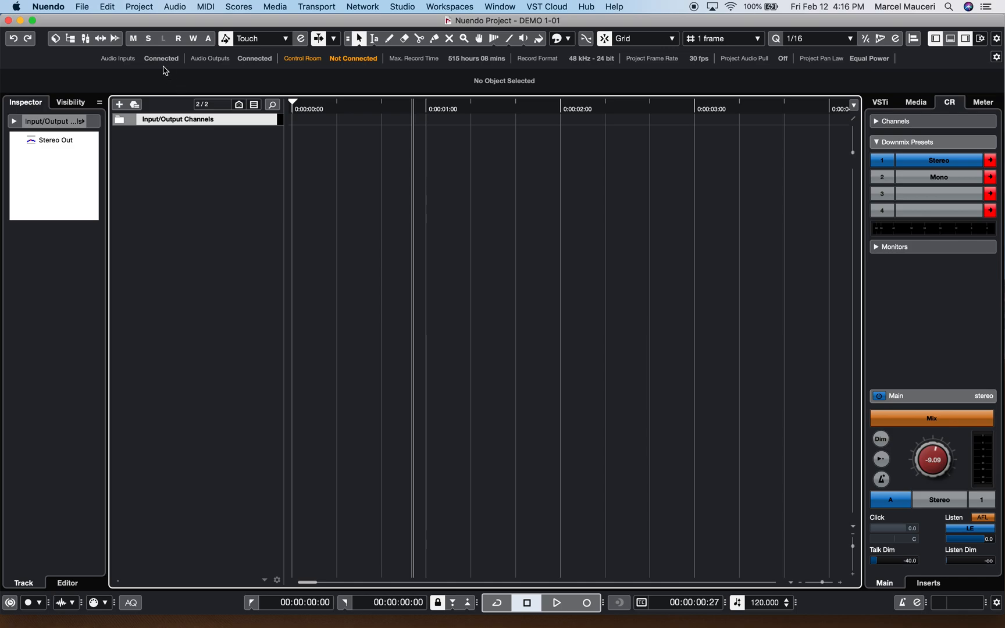
mouse_move(163, 70)
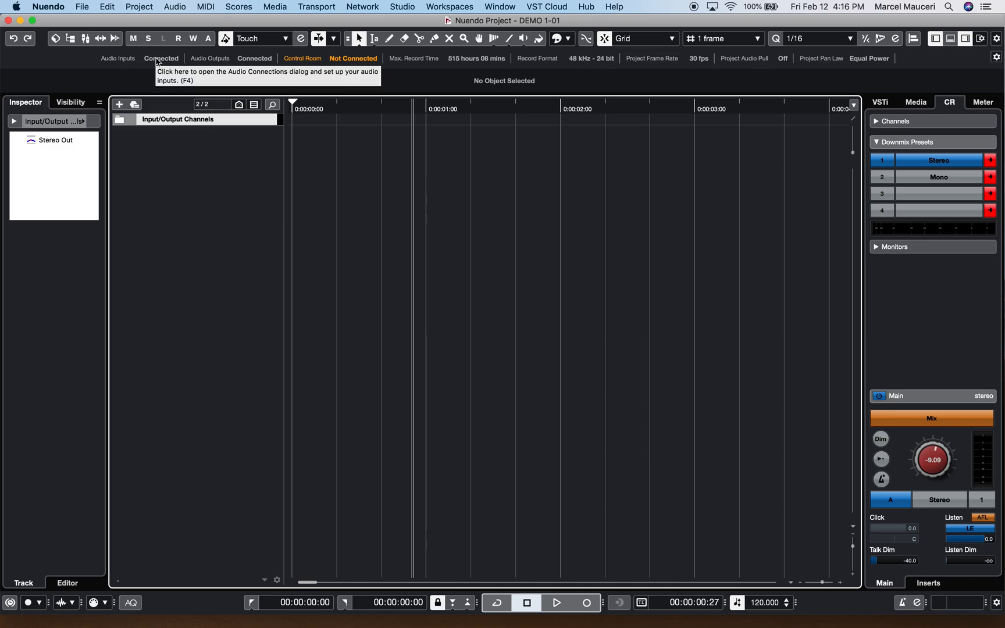
View the audio output connections from the status line and close them again.
left_click(160, 58)
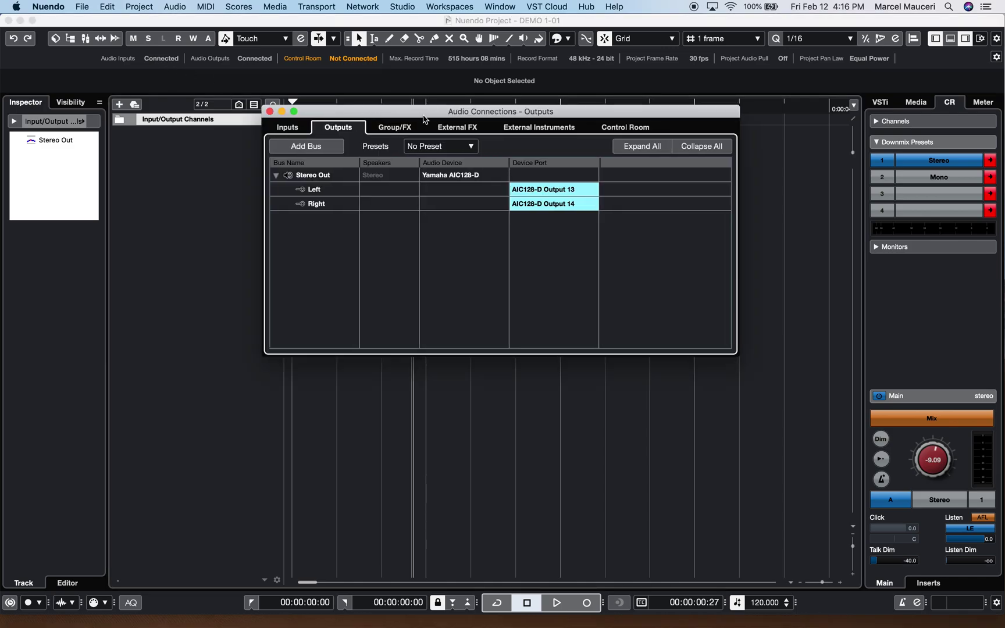
left_click_drag(500, 111, 439, 114)
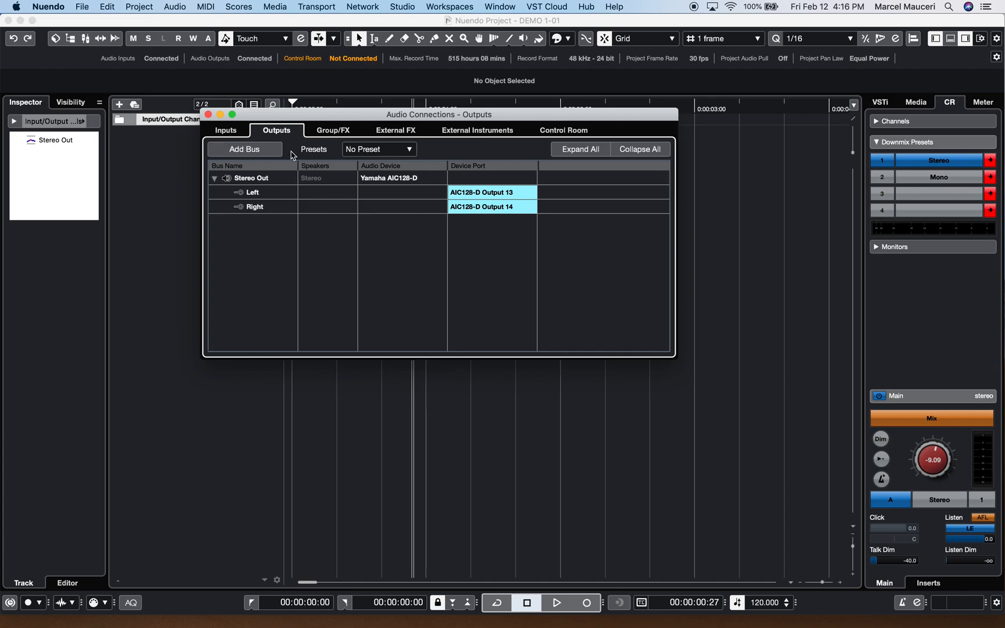
mouse_move(514, 170)
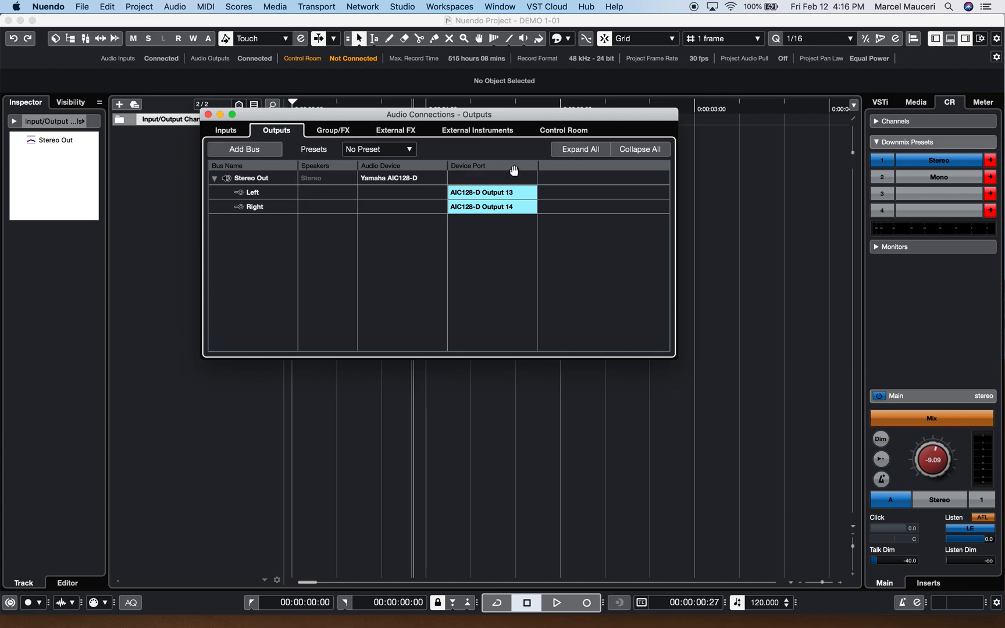
left_click(210, 114)
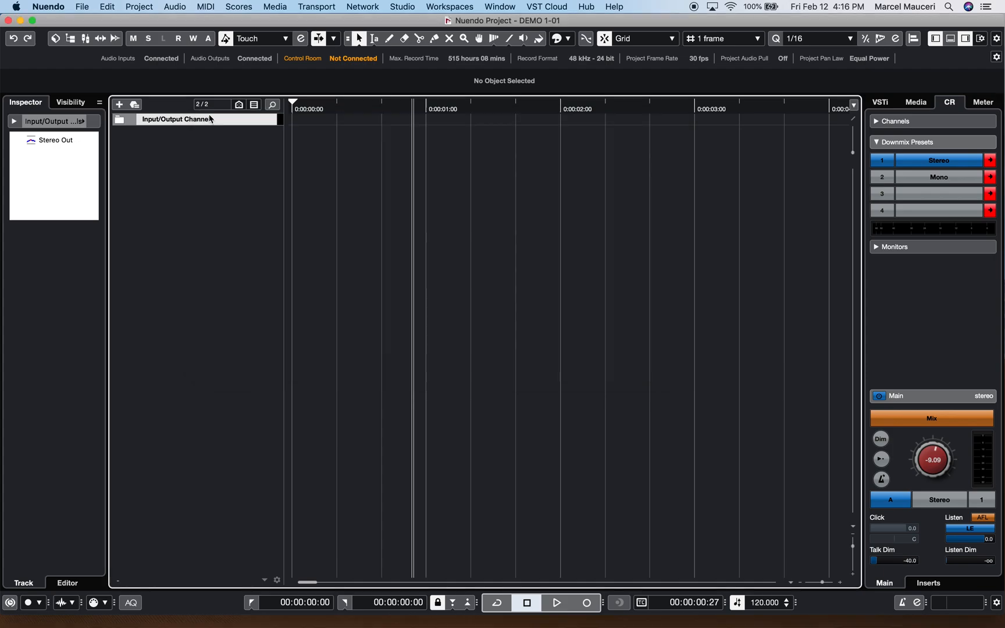
mouse_move(239, 58)
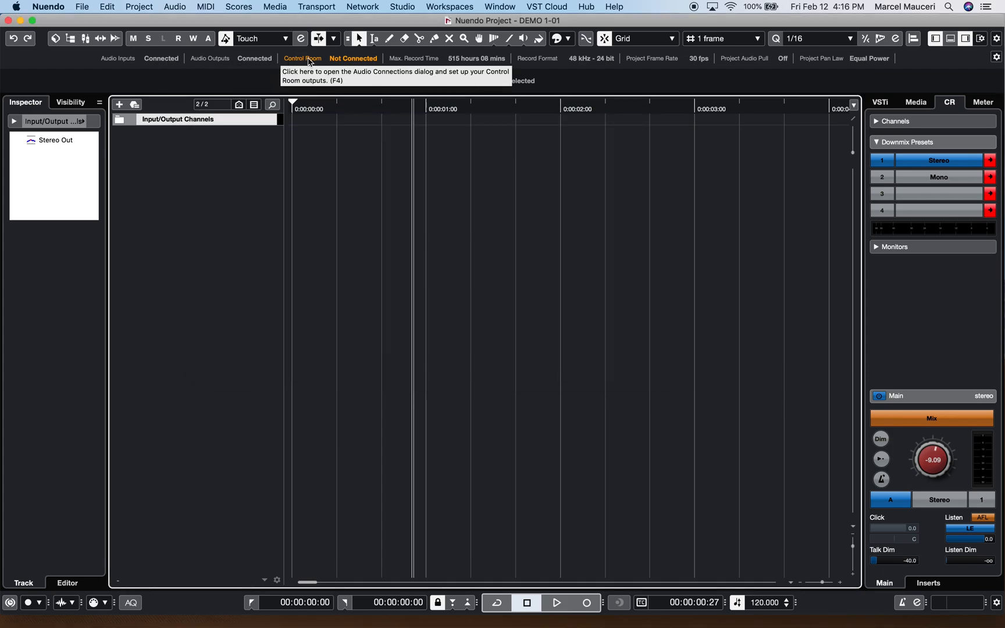
mouse_move(414, 58)
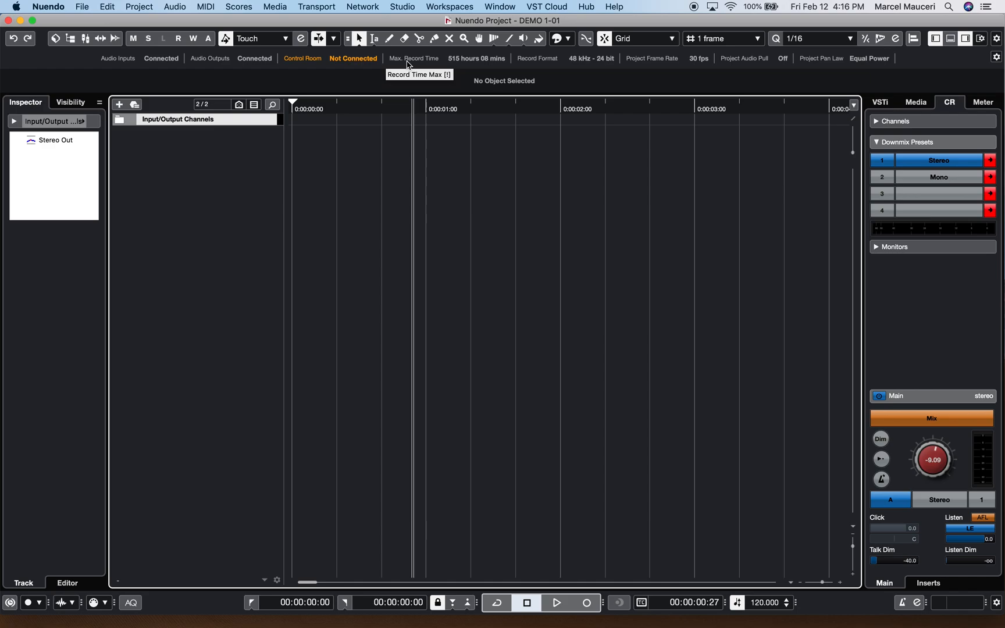
Show the maximum record time display and bring up the Project Setup settings.
left_click(414, 58)
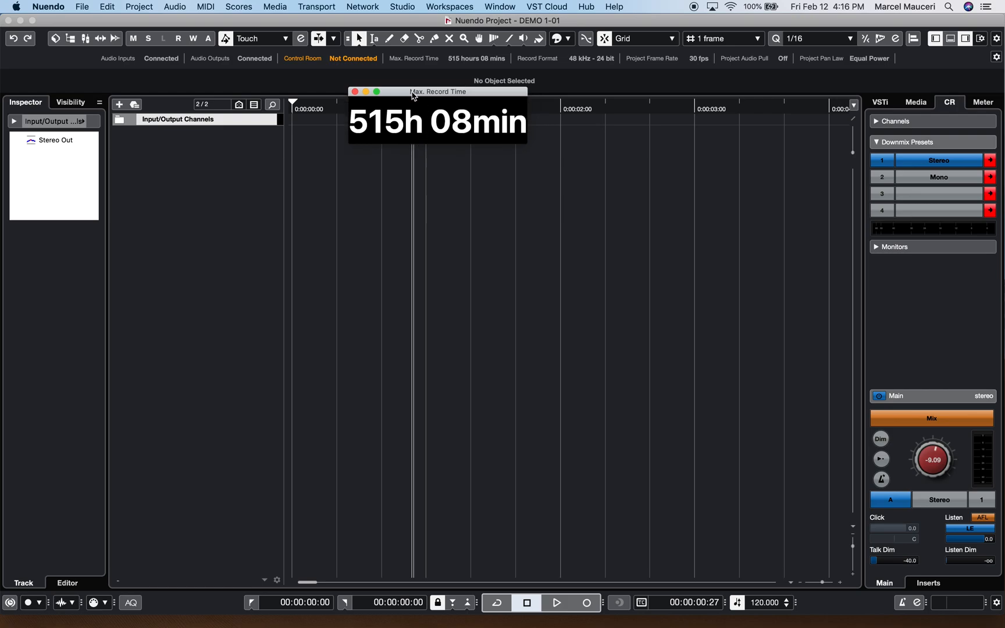
mouse_move(529, 64)
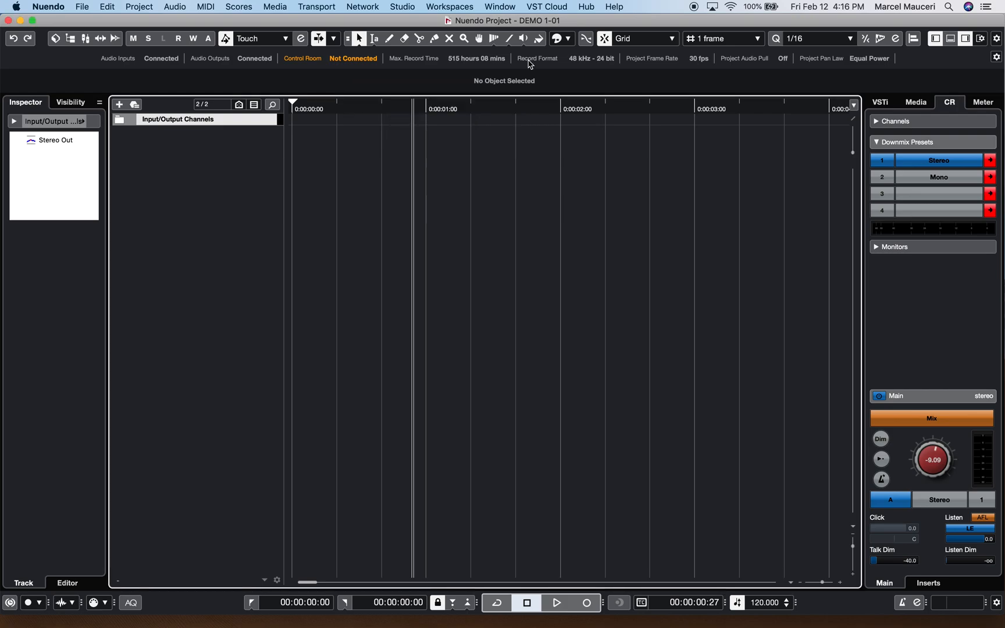
mouse_move(624, 62)
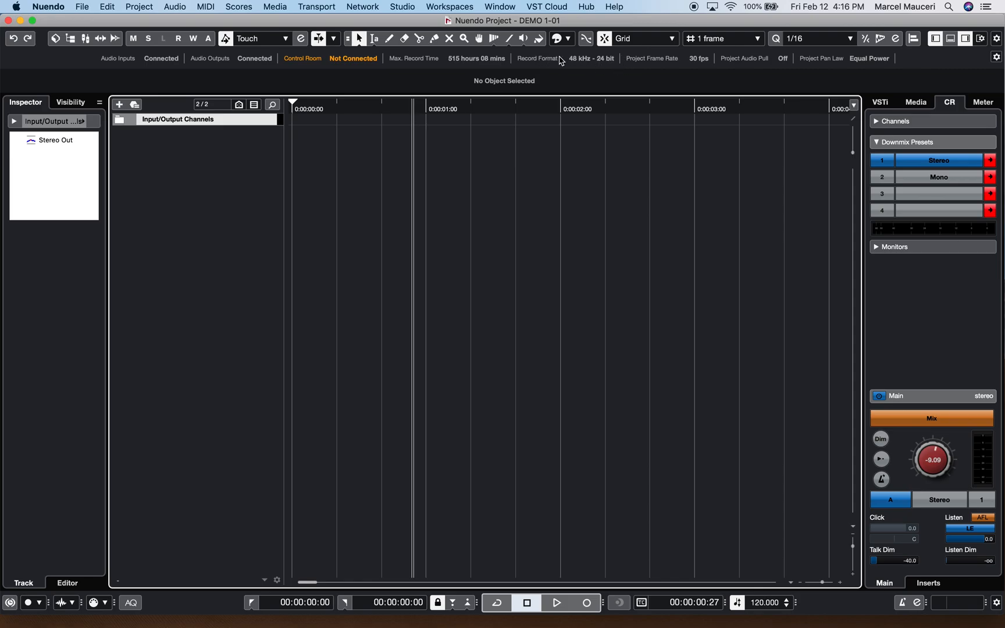
left_click(140, 7)
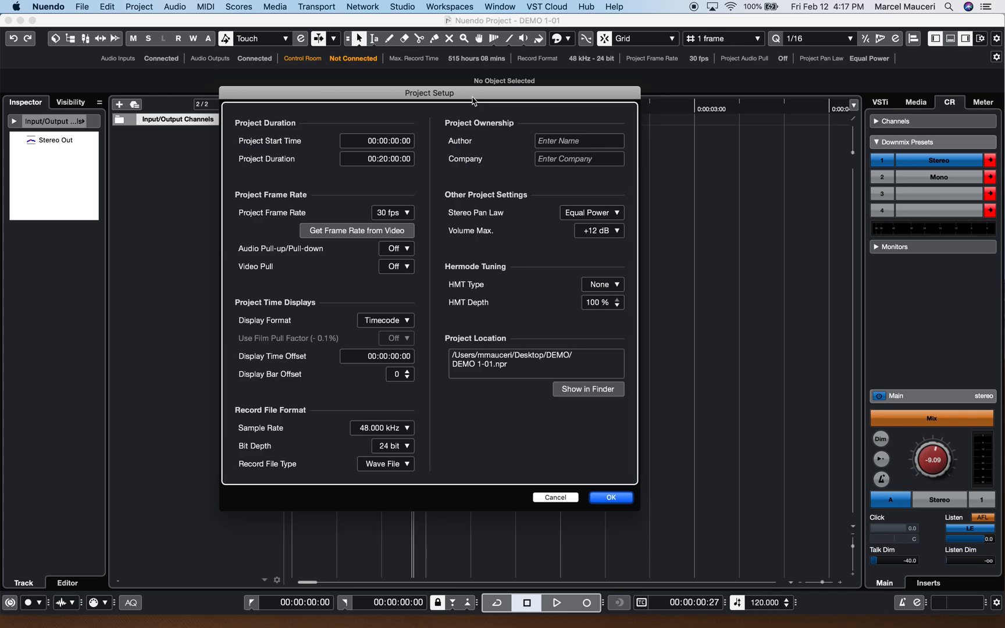
Cancel Project Setup and reopen it from the Project Frame Rate field.
left_click(611, 498)
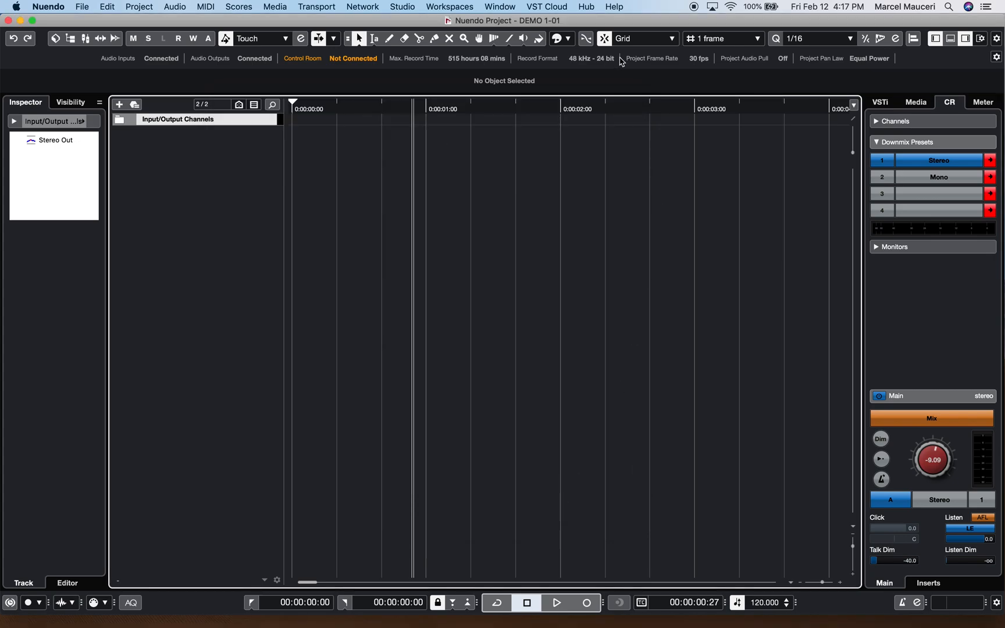
mouse_move(650, 58)
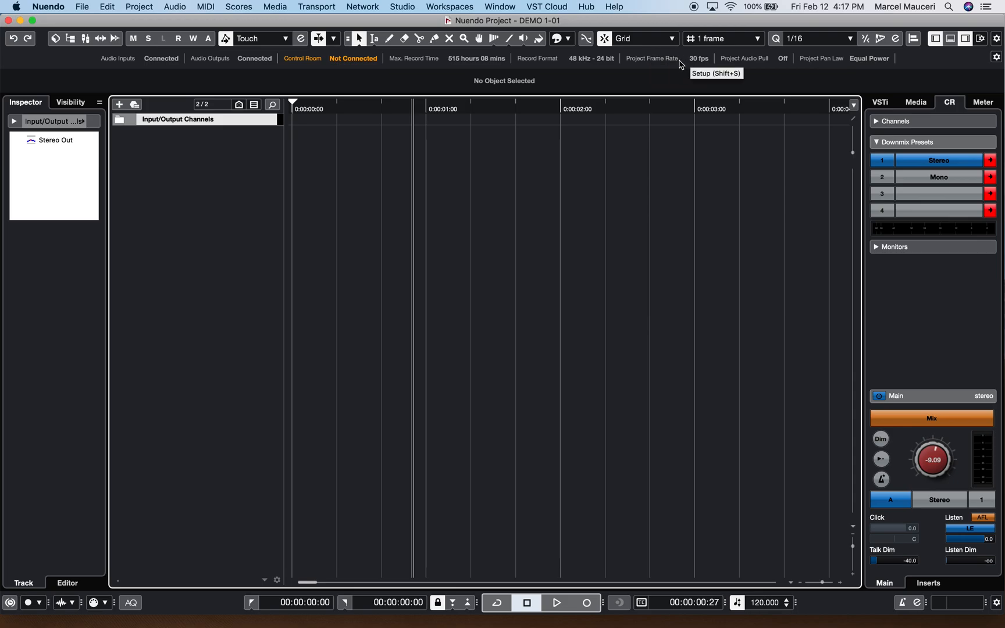
left_click(916, 103)
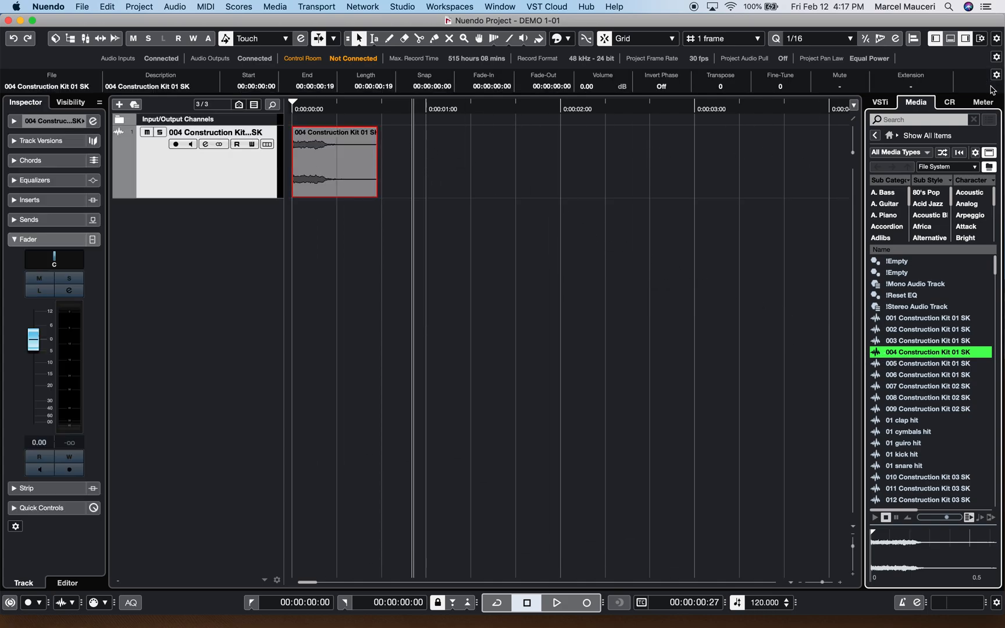
mouse_move(995, 74)
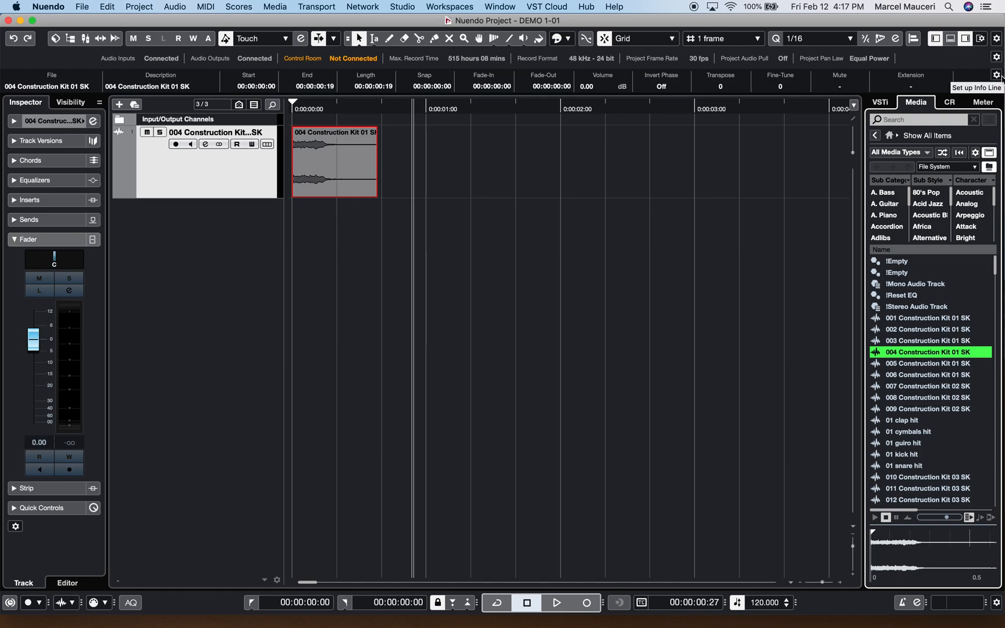
mouse_move(997, 75)
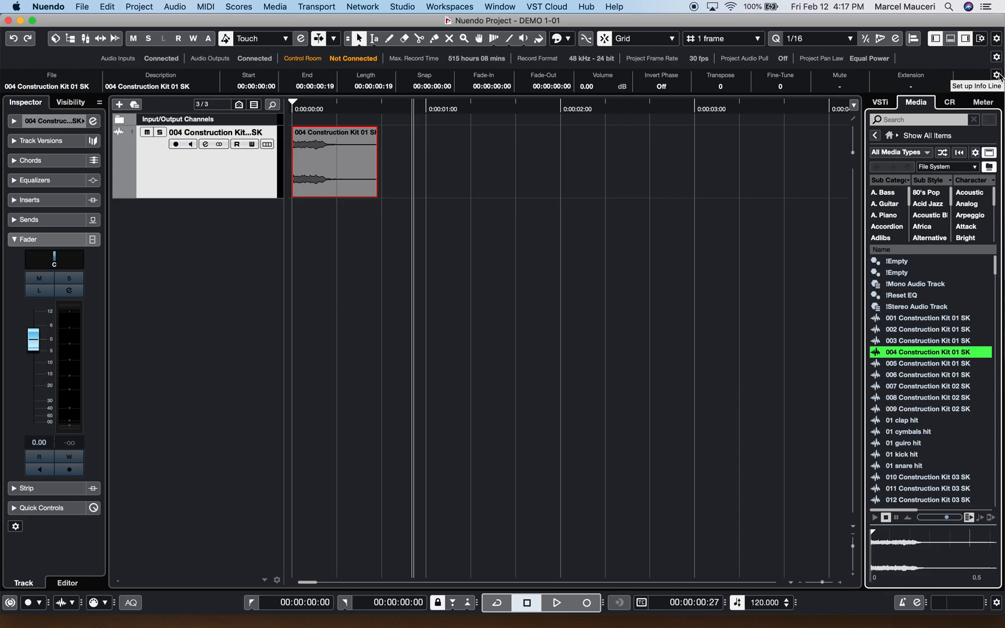
Move the 004 Construction Kit 01 SK event's start to 00:00:00:10 via the info line.
left_click(998, 58)
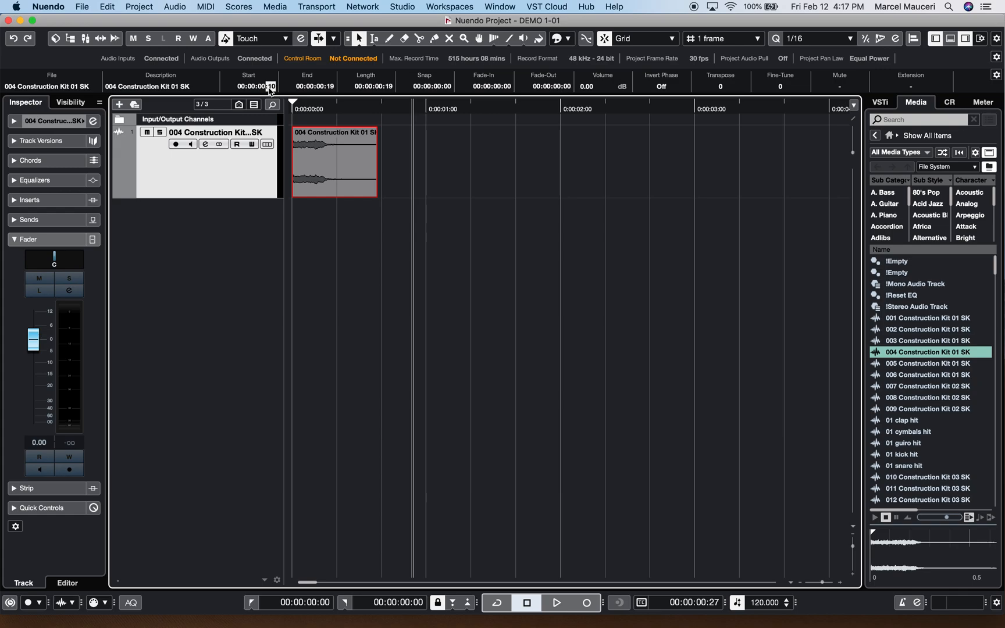
left_click_drag(334, 160, 378, 160)
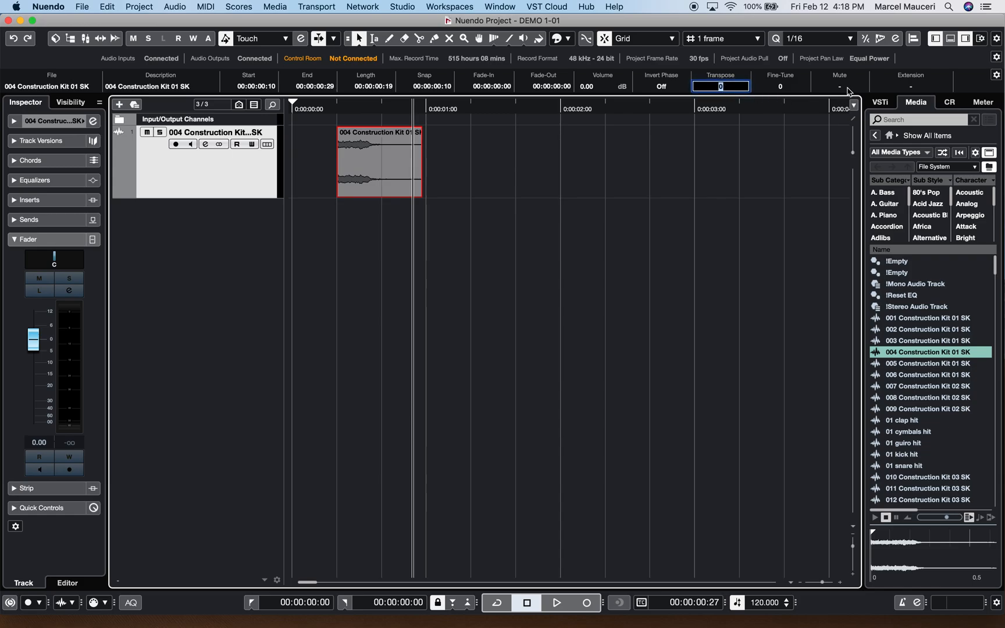
Change the event's Extension setting from the info line choices.
left_click(854, 106)
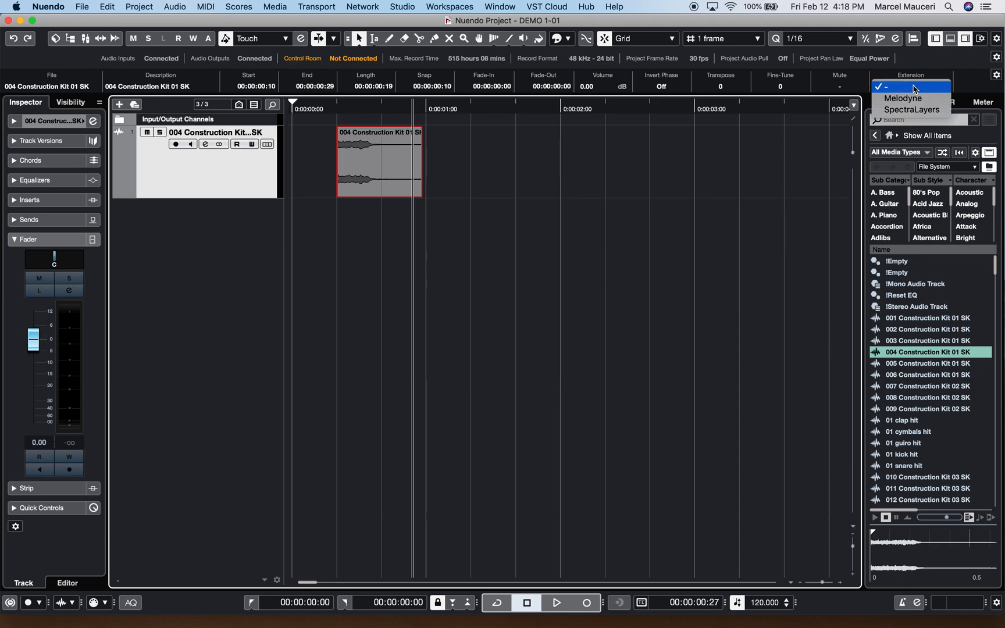
left_click(883, 87)
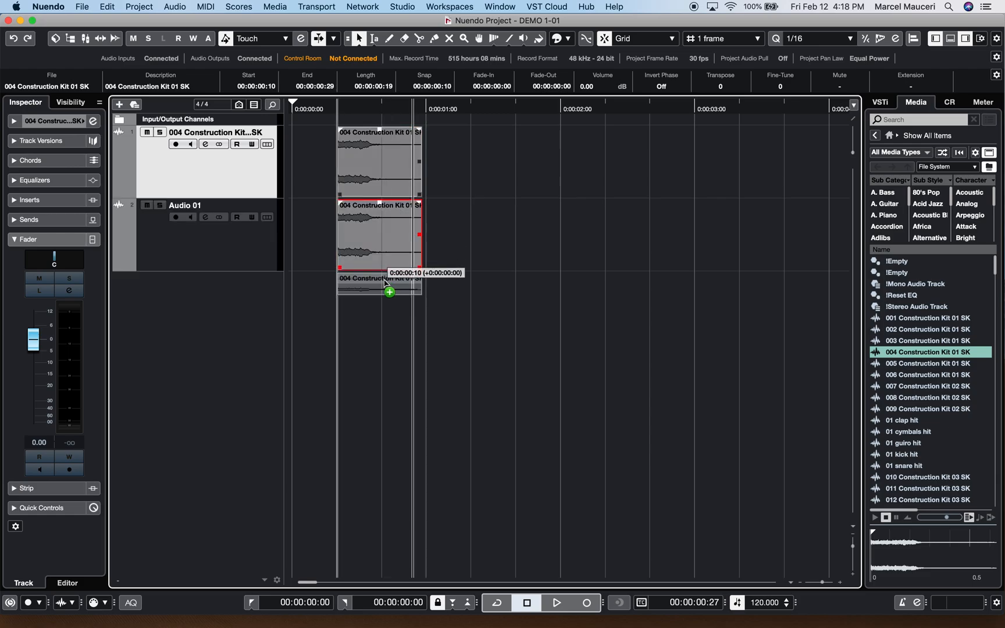
Alt-drag the event downward to copy it onto new tracks until four tracks hold it.
left_click_drag(385, 281, 378, 289)
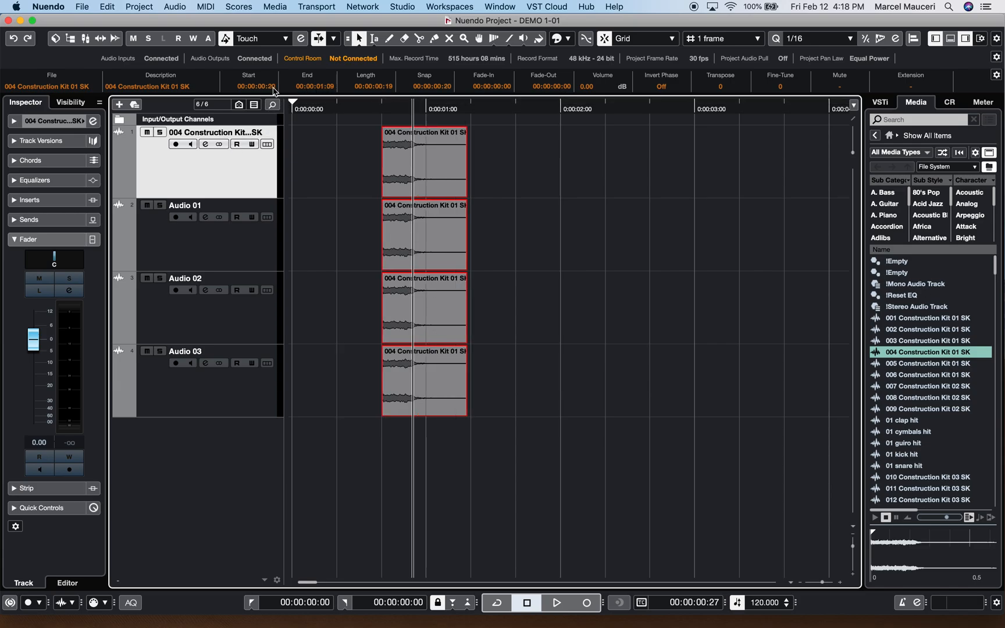
mouse_move(510, 101)
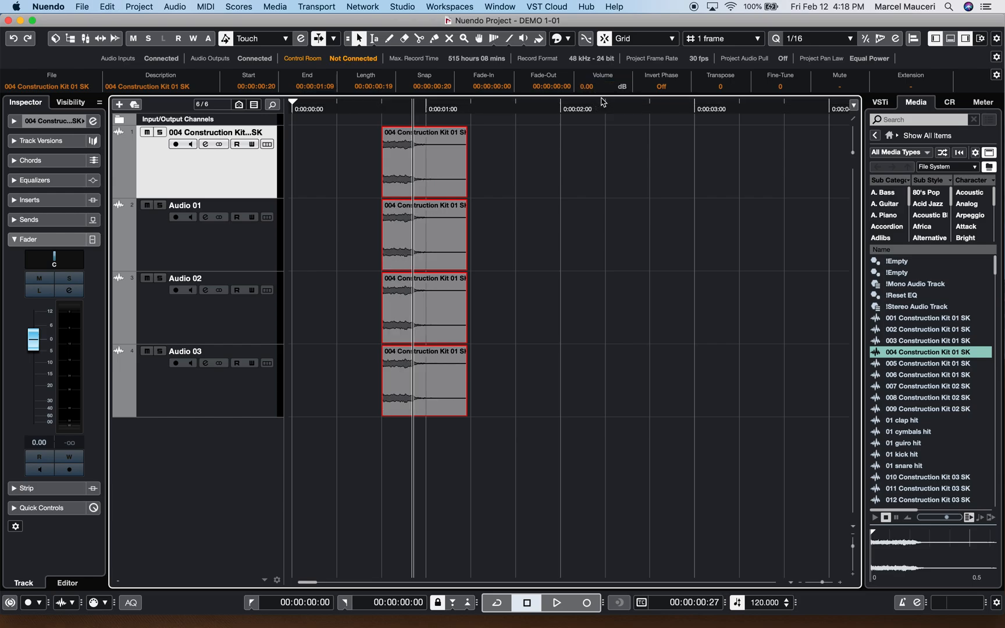
mouse_move(852, 102)
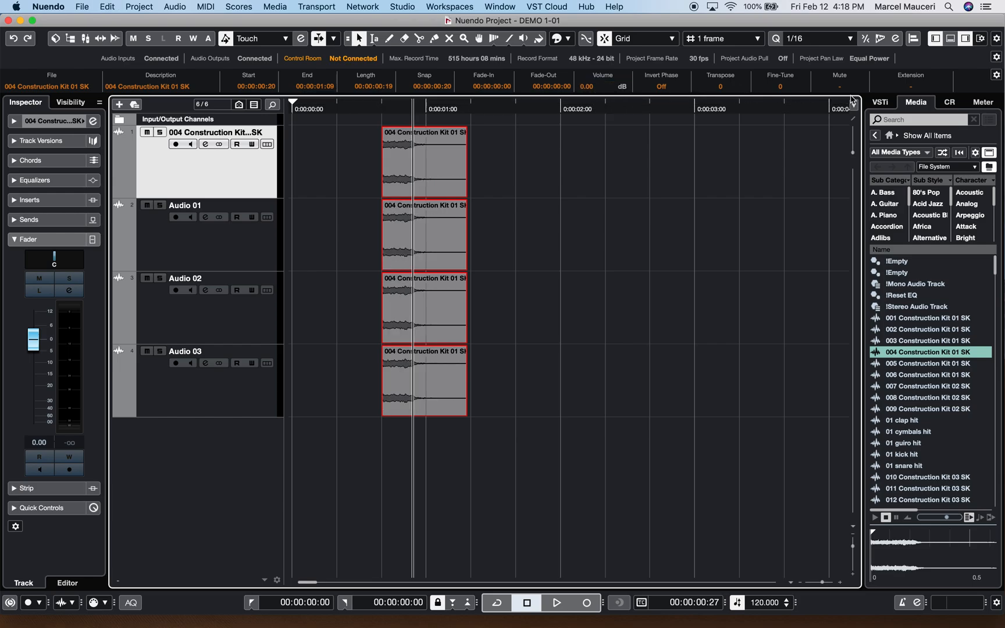
mouse_move(828, 152)
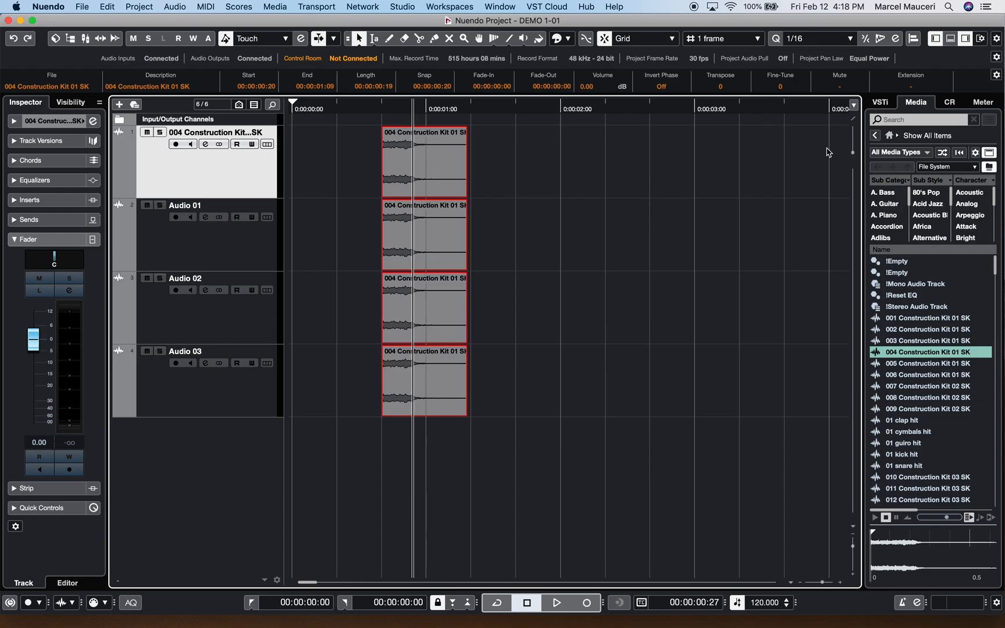
mouse_move(238, 199)
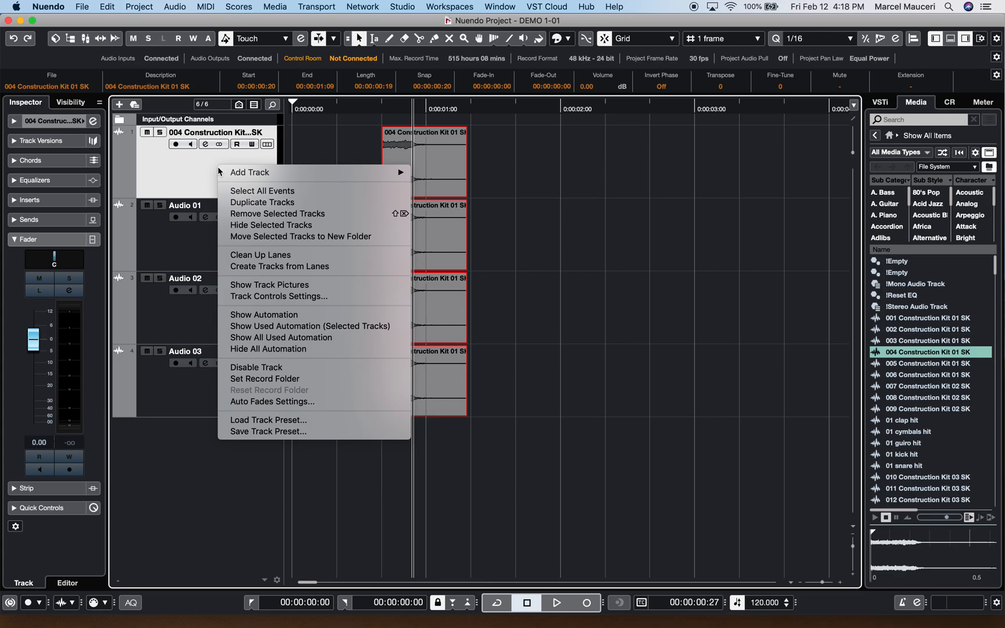
left_click(278, 297)
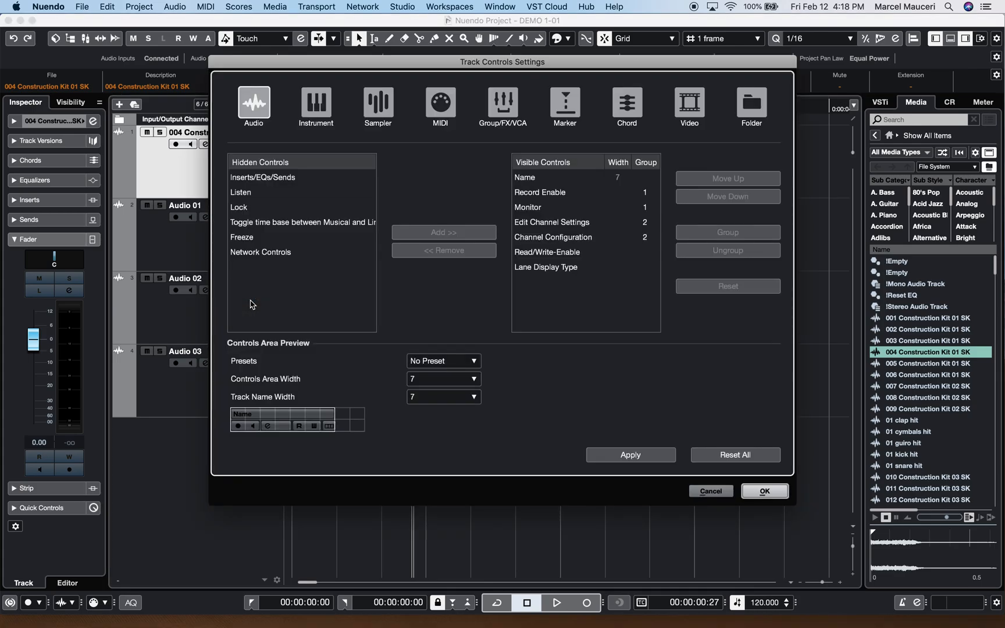
left_click(315, 104)
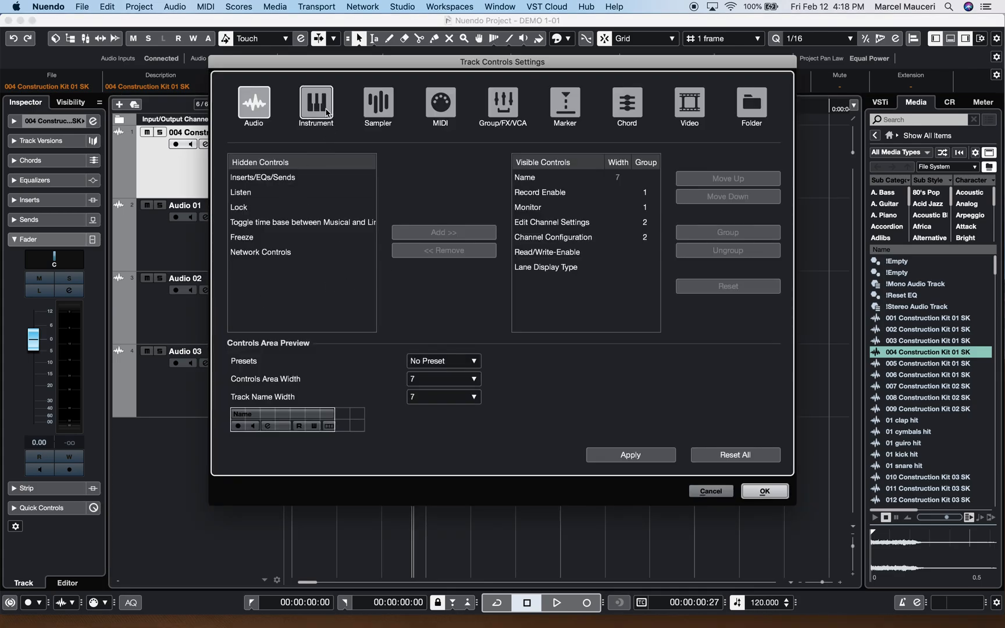
left_click(254, 103)
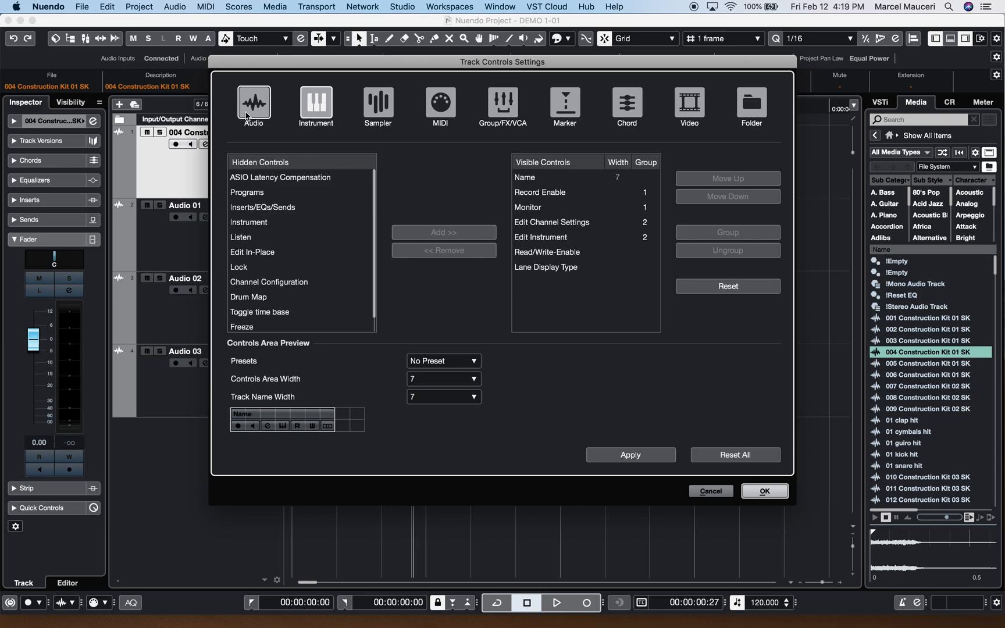
left_click(316, 102)
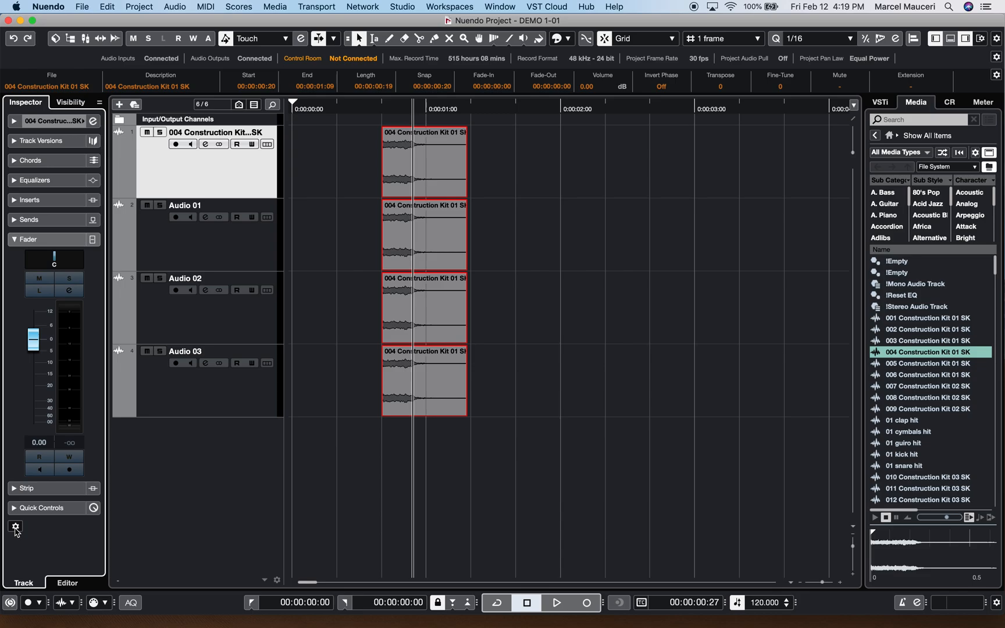
left_click(16, 527)
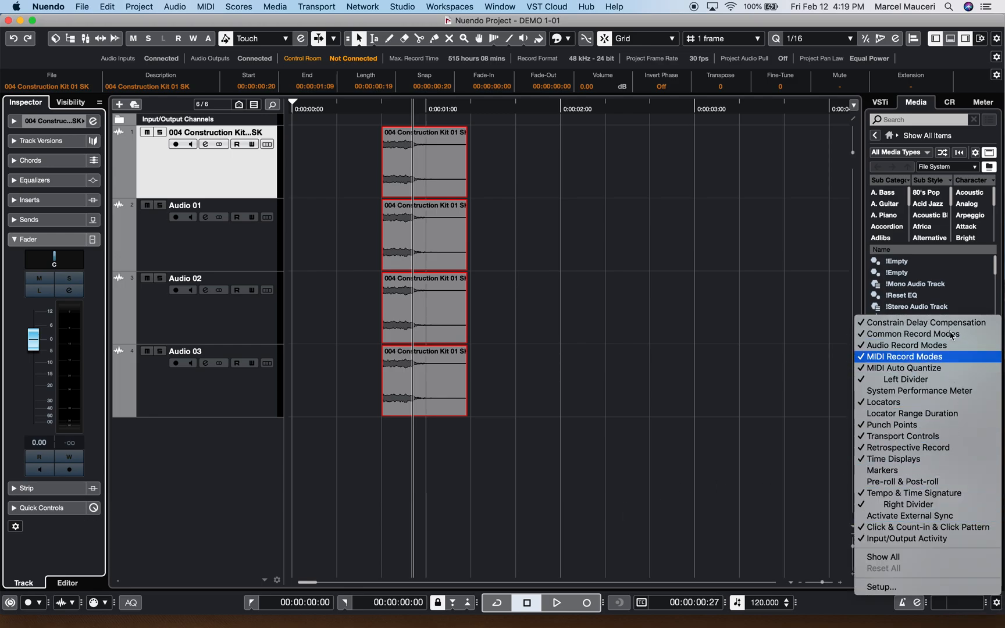
mouse_move(927, 482)
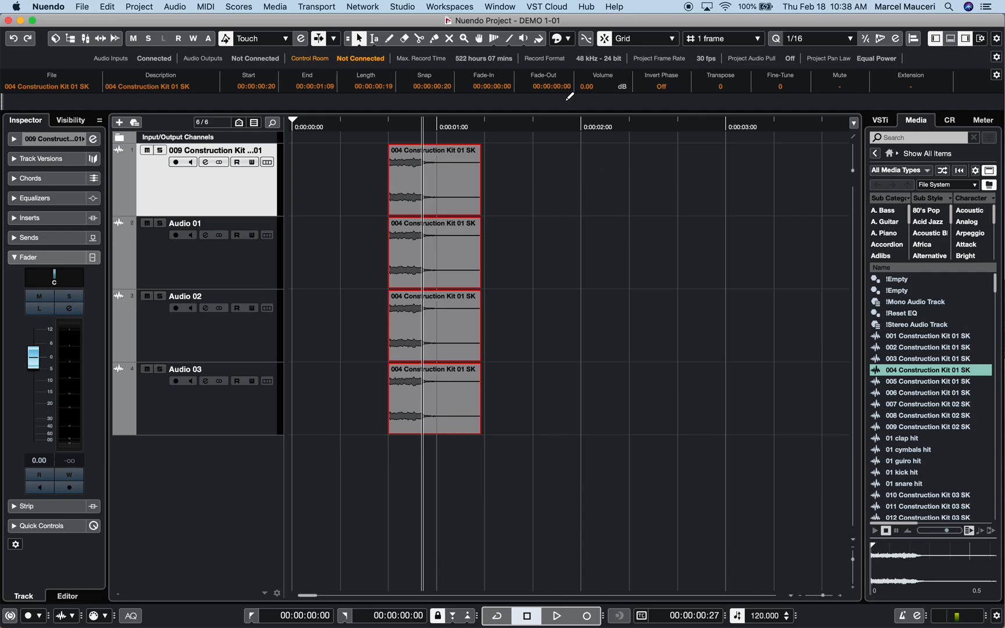
mouse_move(549, 63)
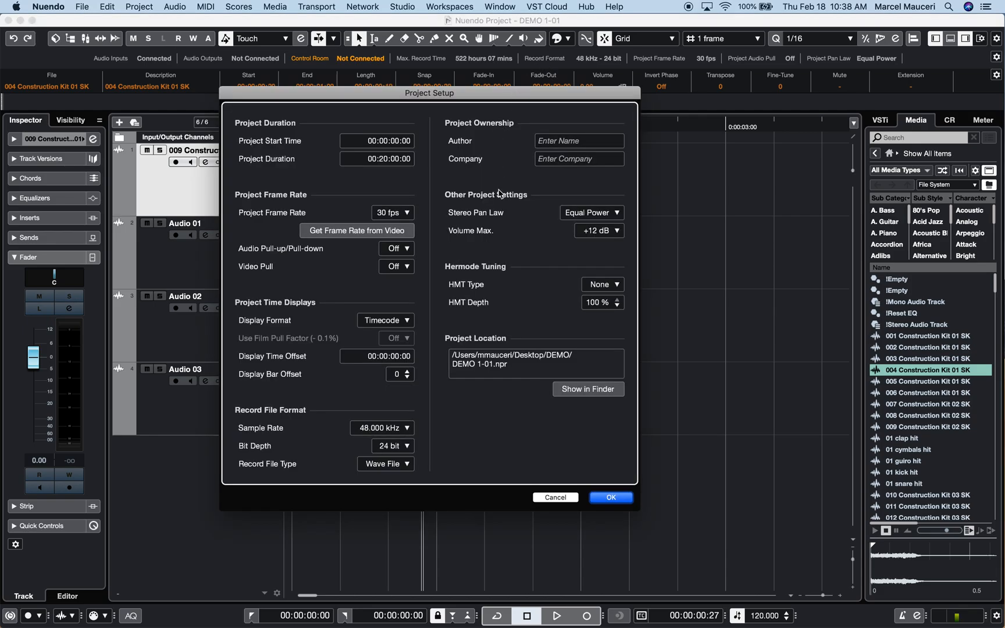
mouse_move(524, 475)
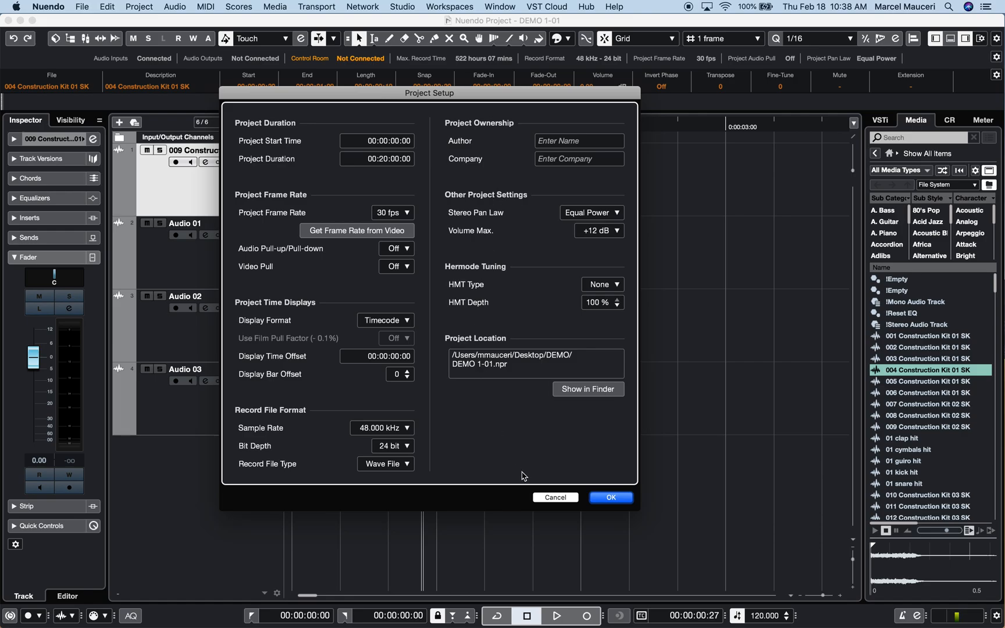
left_click(611, 498)
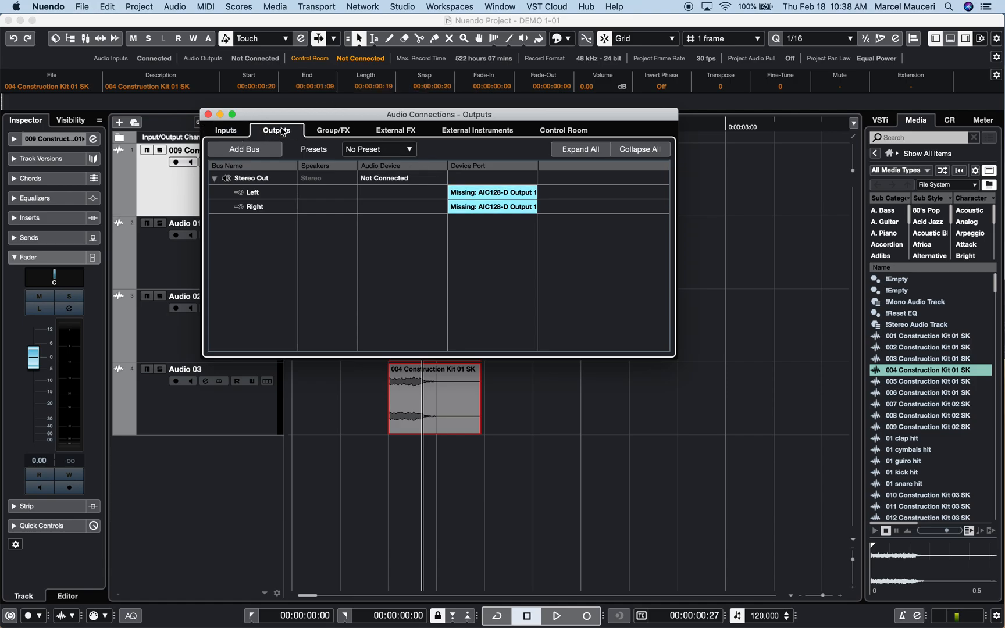
mouse_move(242, 125)
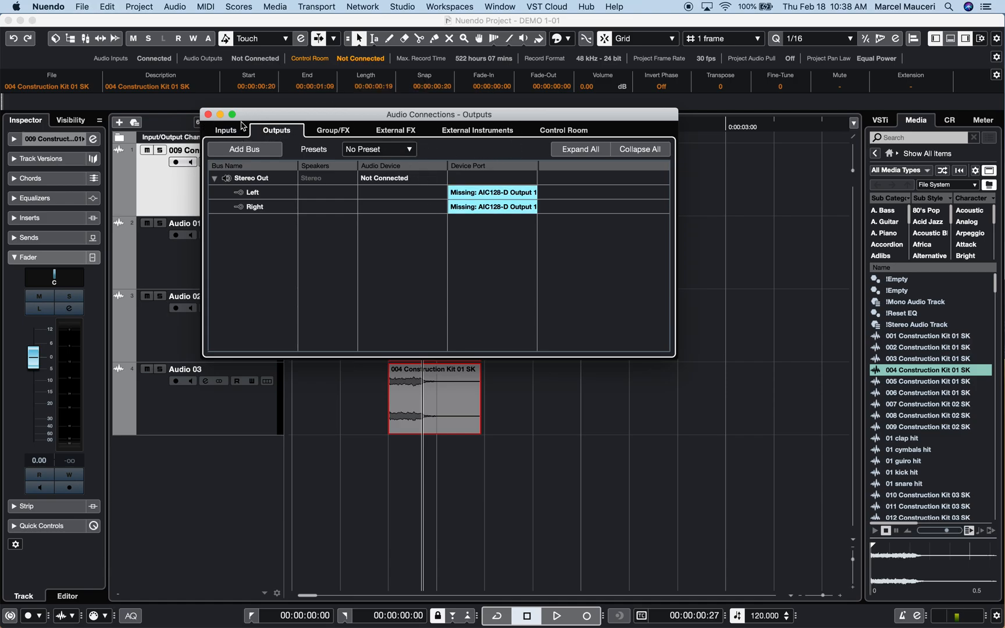
left_click(207, 114)
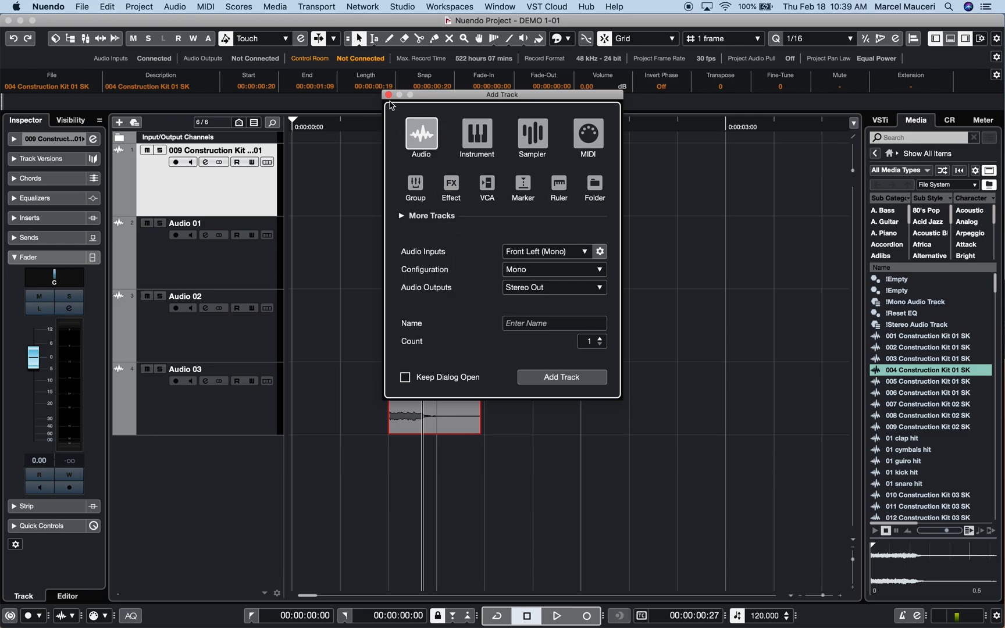
Close the Add Track dialog without adding a track.
left_click(388, 94)
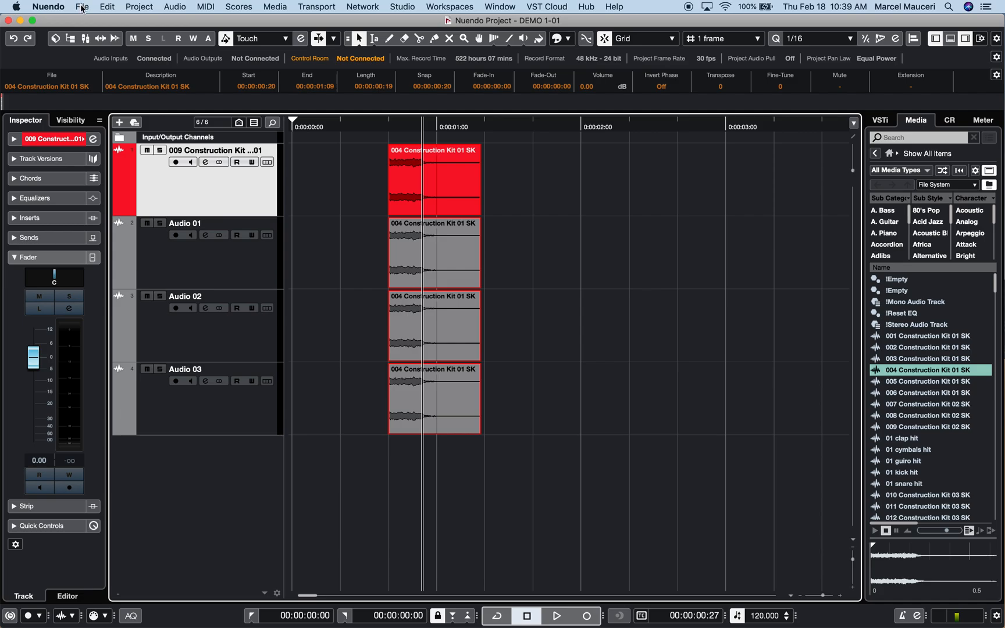
Save the project as a template named '128 channels recording @ 96K'.
left_click(82, 7)
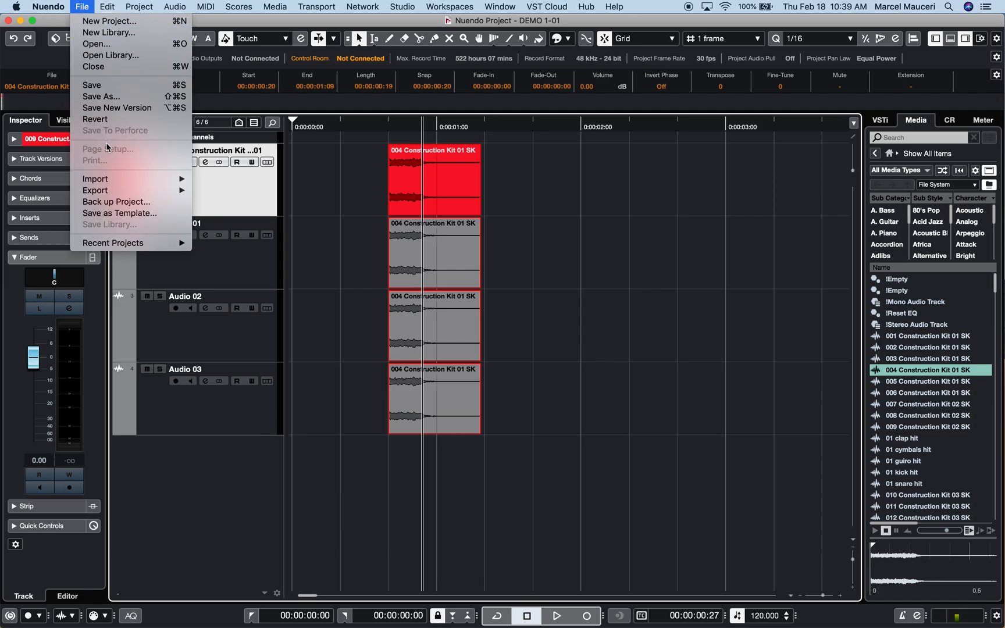
mouse_move(120, 213)
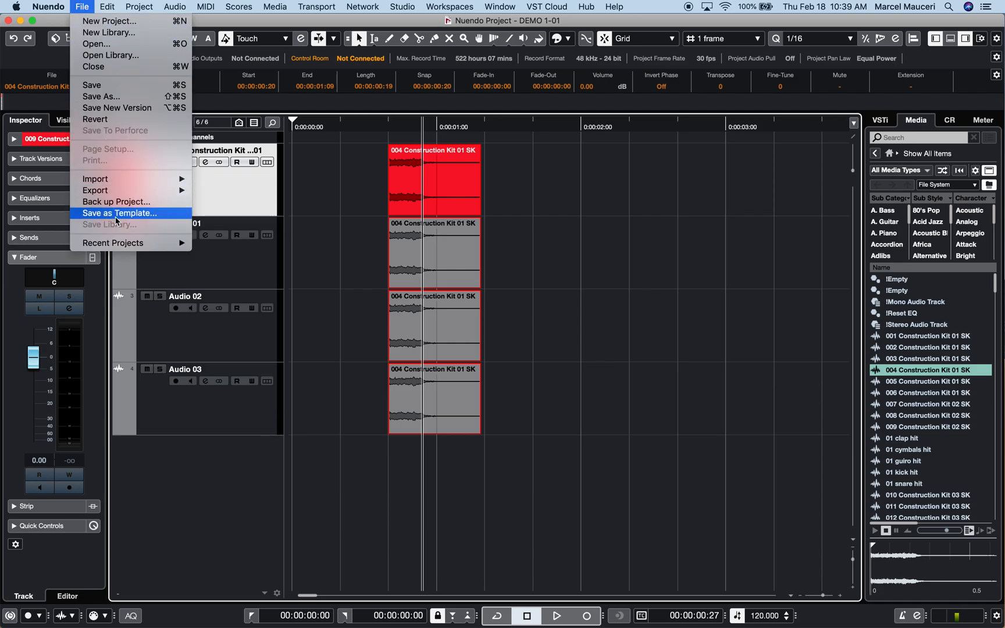
left_click(120, 213)
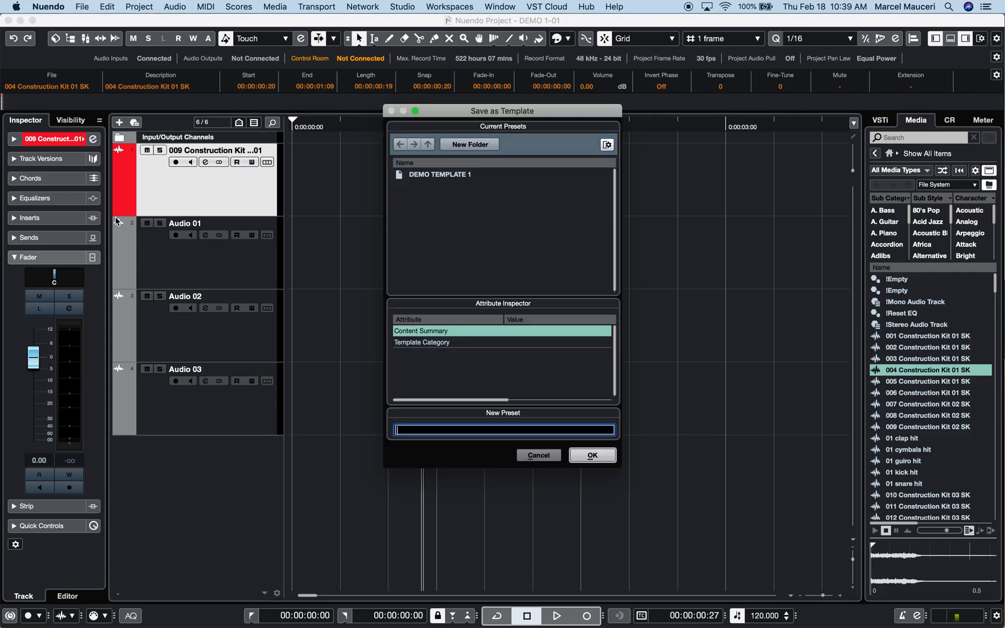
type("128")
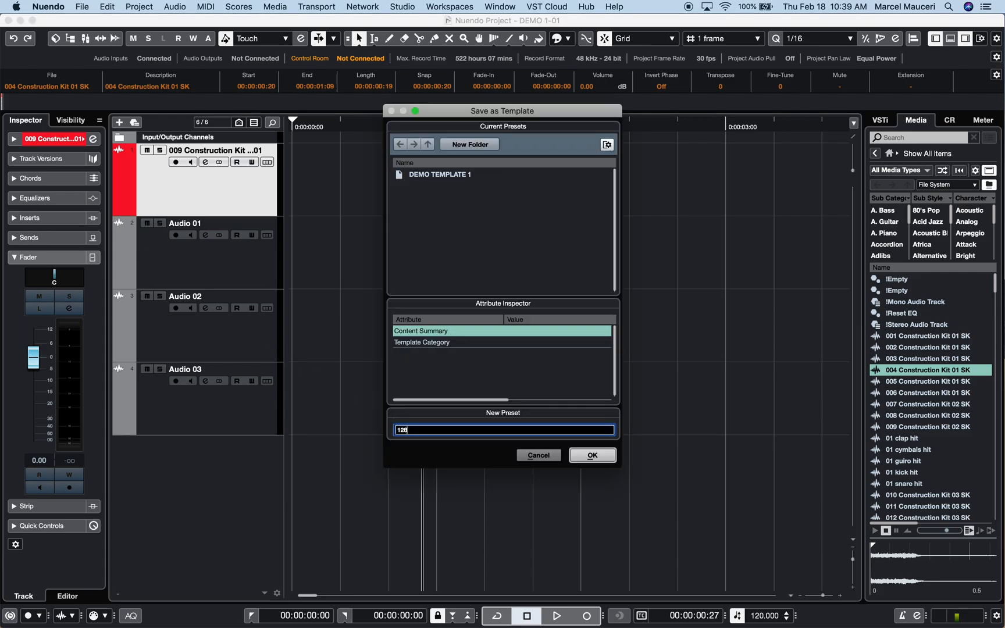
type("channels")
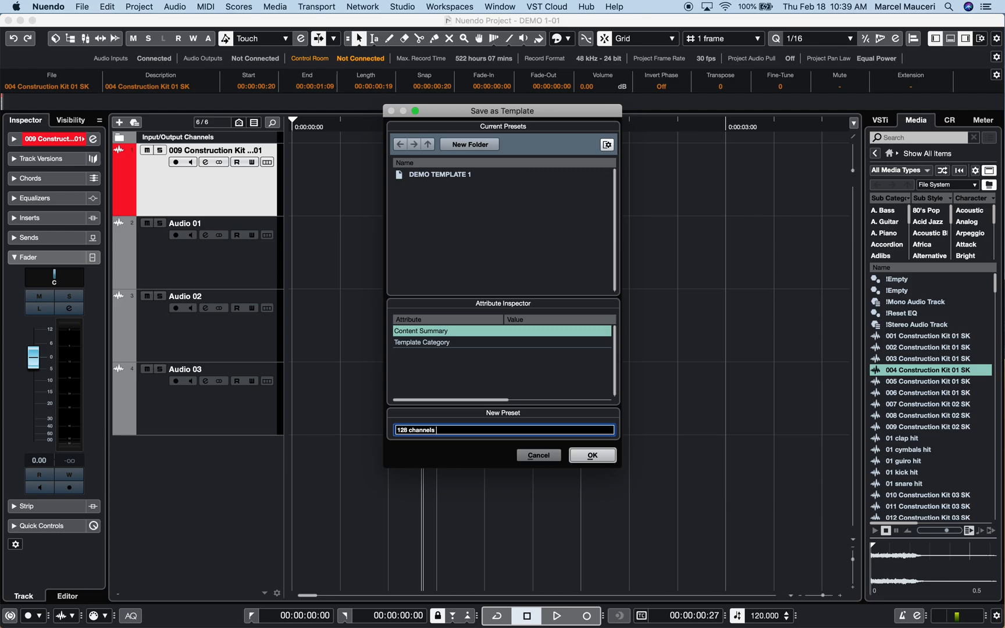
type("recording @")
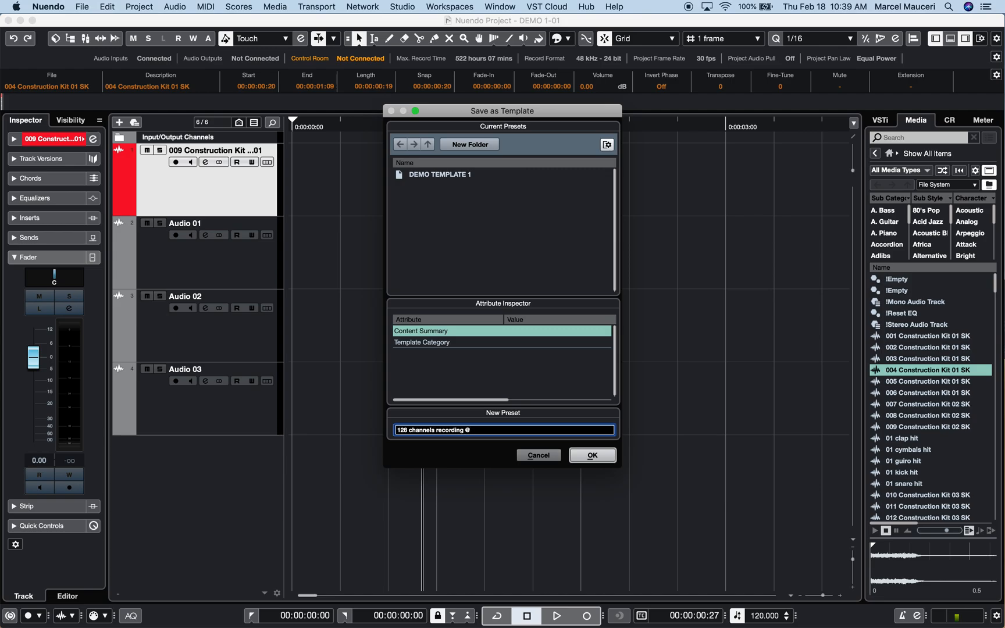
left_click(79, 7)
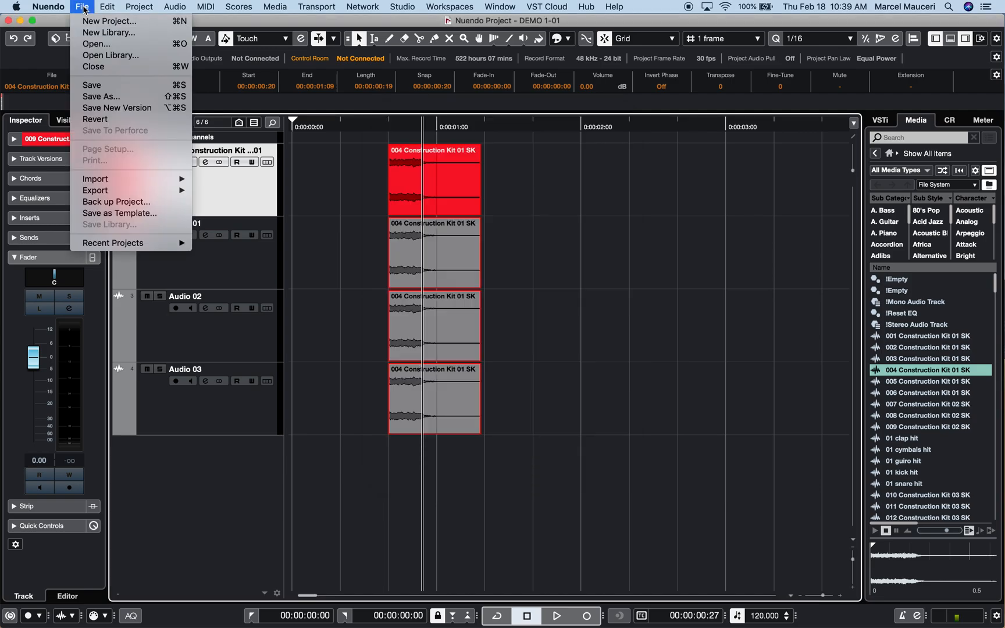
Save a second template named 'ADR Template @ 48K'.
left_click(120, 212)
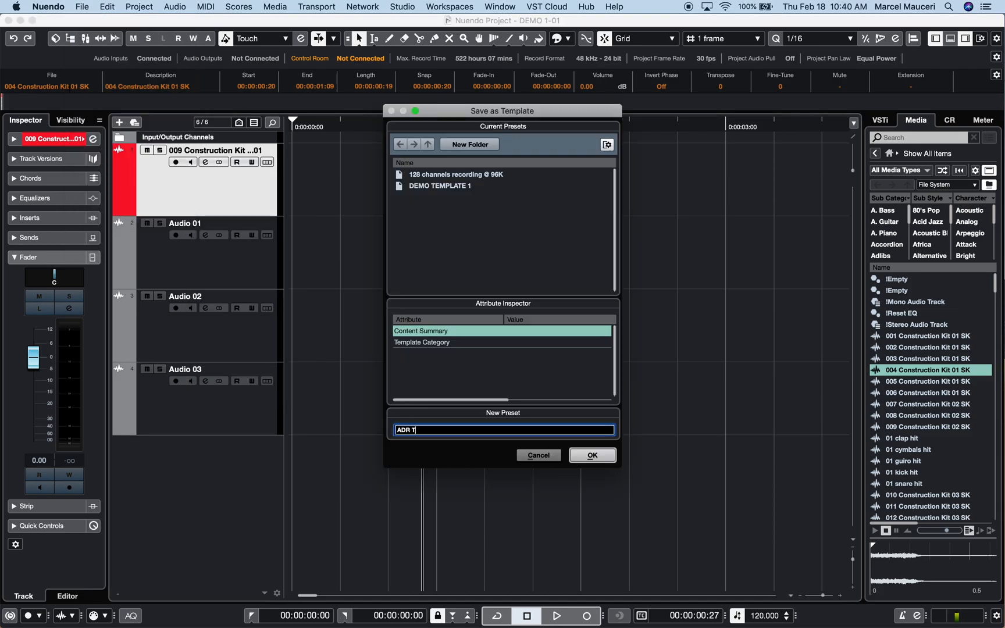
type("emplate @")
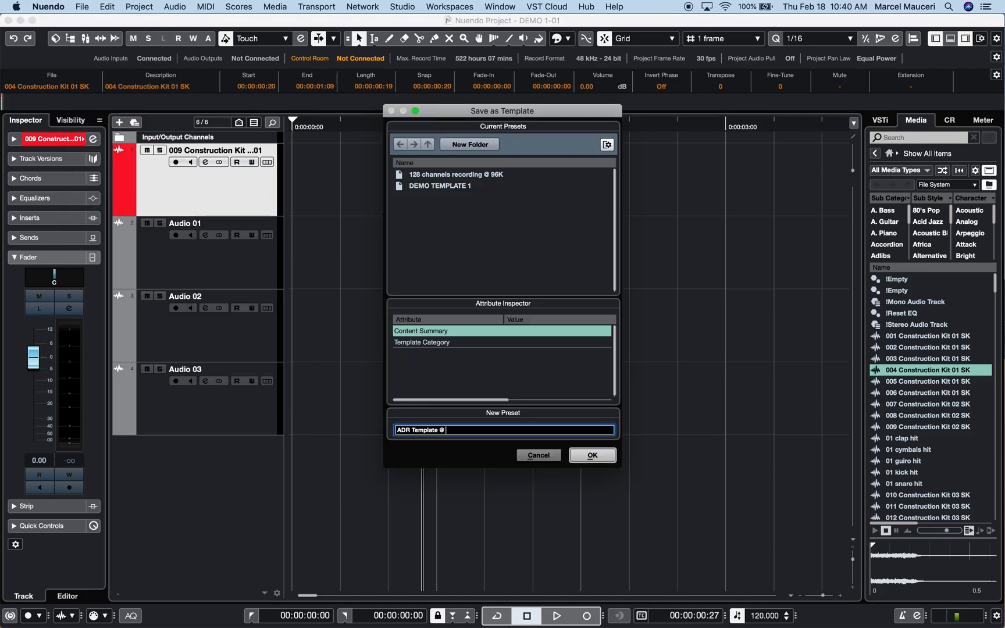
left_click(539, 455)
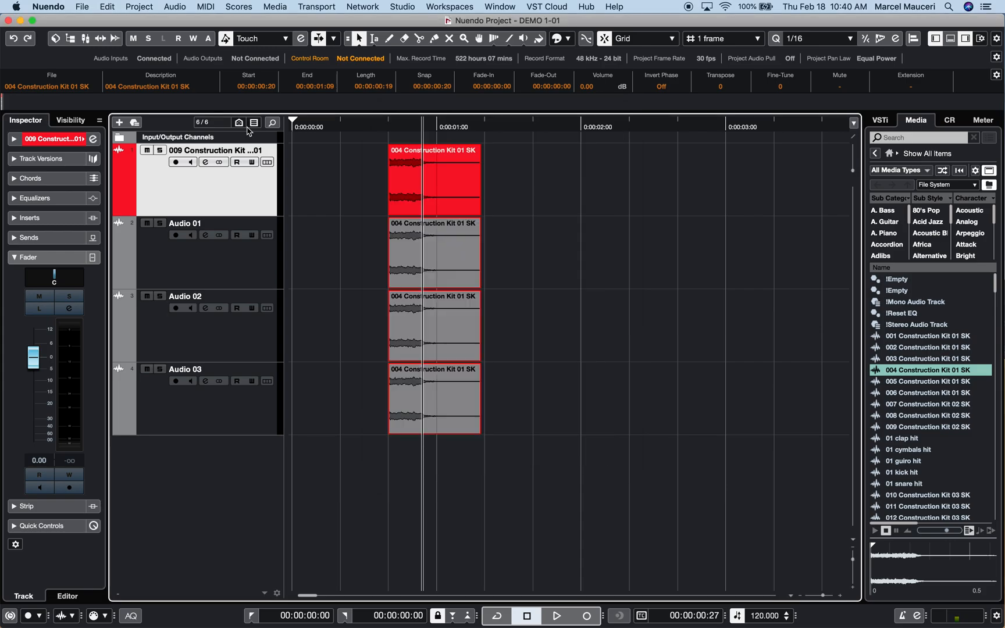
Show Steinberg Hub listing the saved templates alongside DEMO TEMPLATE 1.
left_click(585, 7)
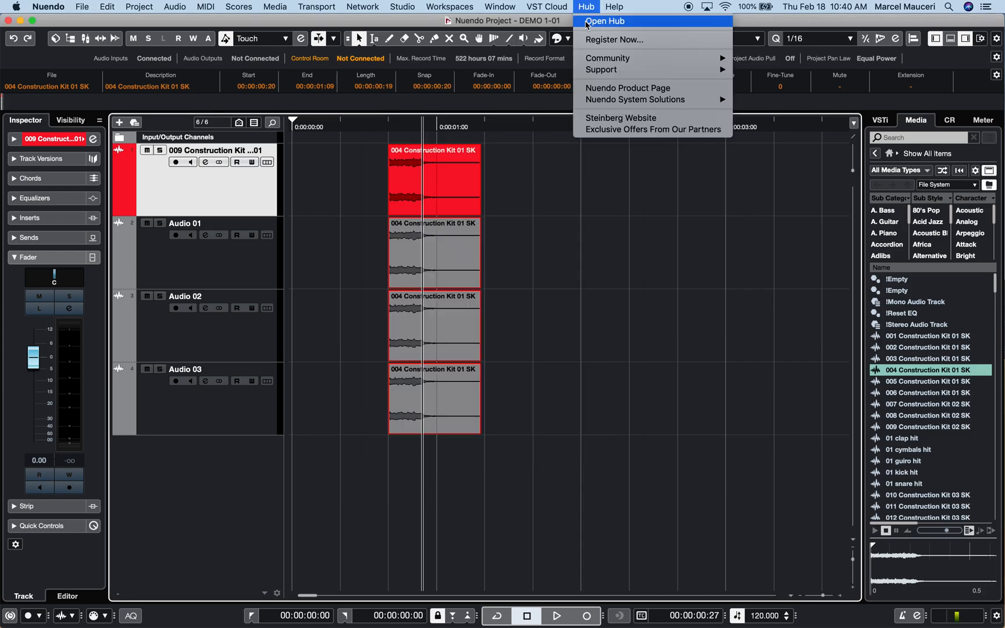
left_click(613, 21)
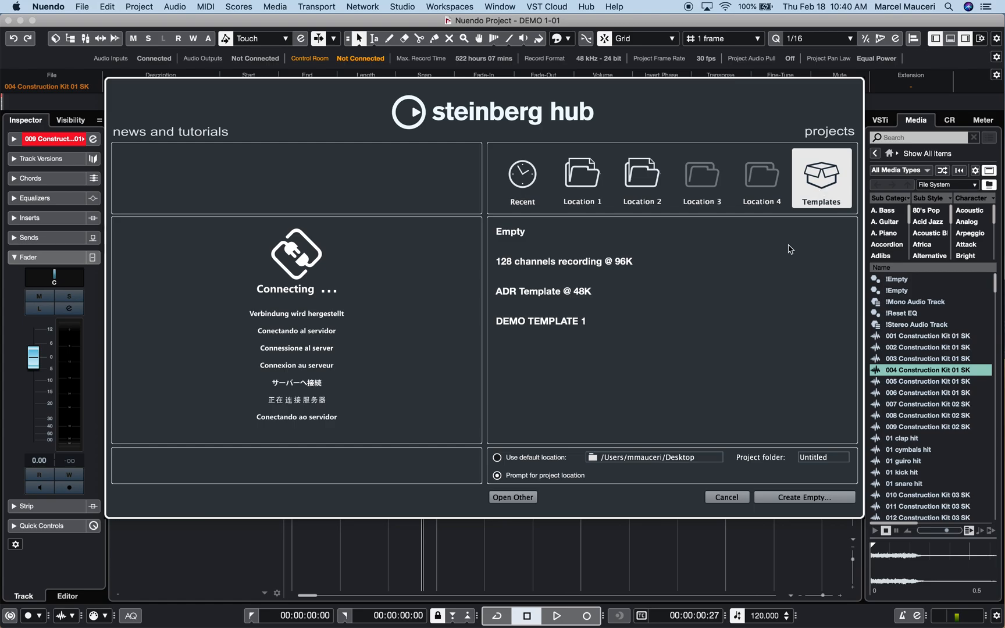
mouse_move(571, 245)
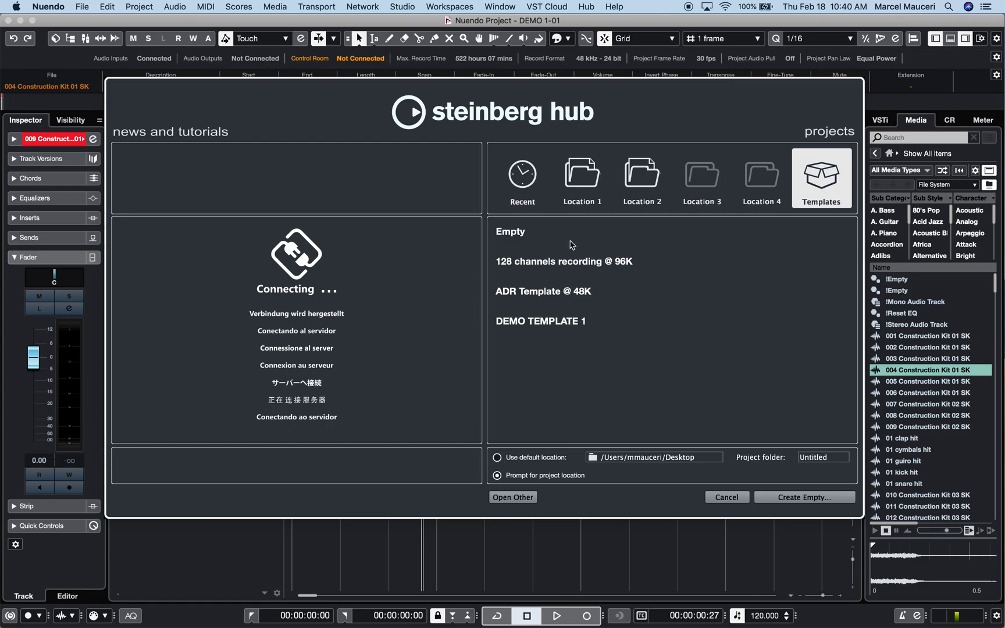